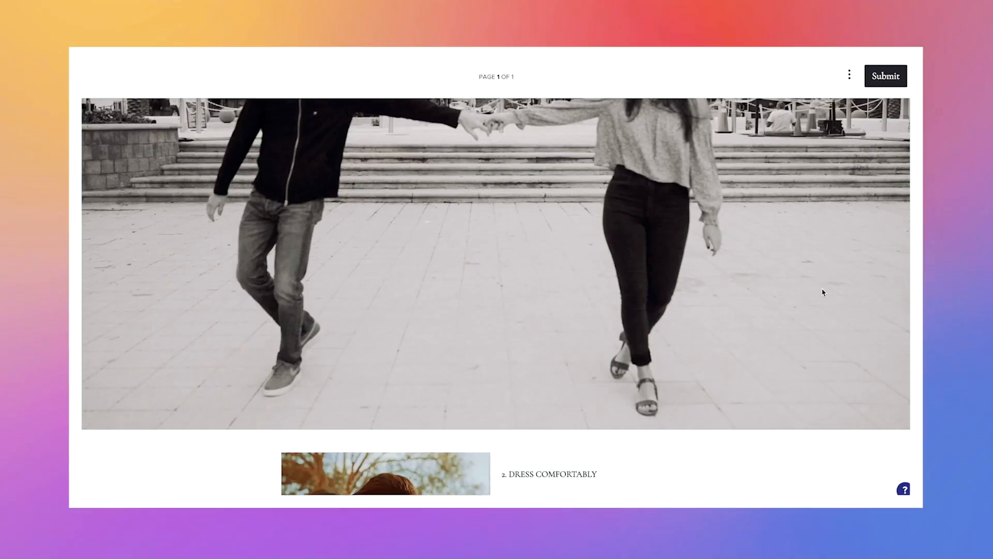
Create a new Custom smart file template from the Templates page.
{"action": "scroll", "scroll_direction": "down", "scroll_amount": 3}
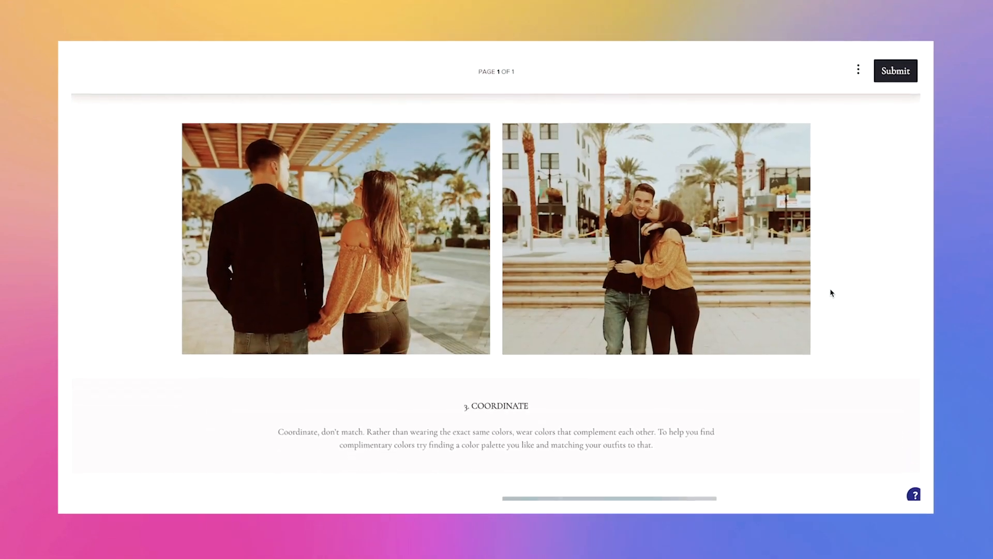
{"action": "scroll", "scroll_direction": "down", "scroll_amount": 3}
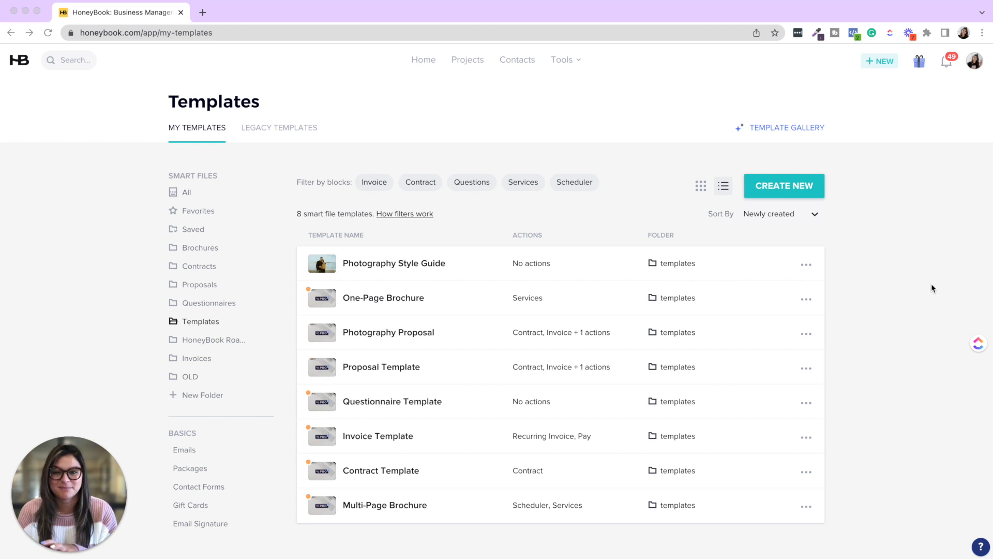
{"action": "mouse_move", "coordinate": [382, 263]}
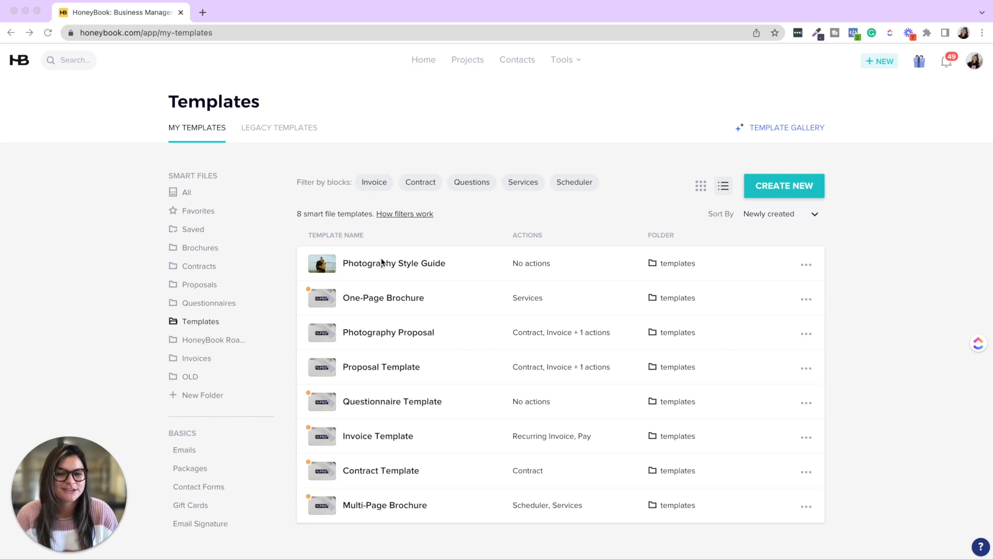
{"action": "mouse_move", "coordinate": [436, 259]}
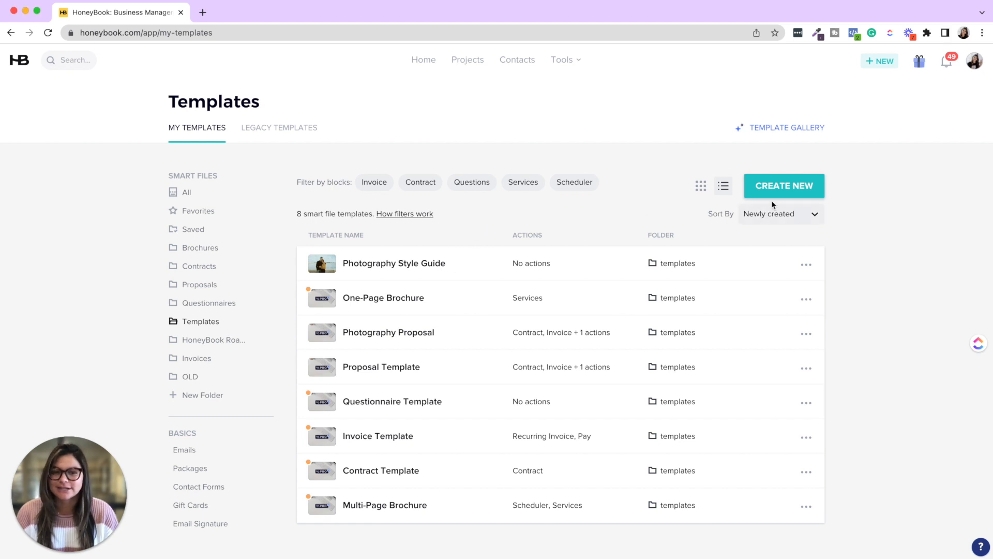
{"action": "left_click", "coordinate": [783, 186]}
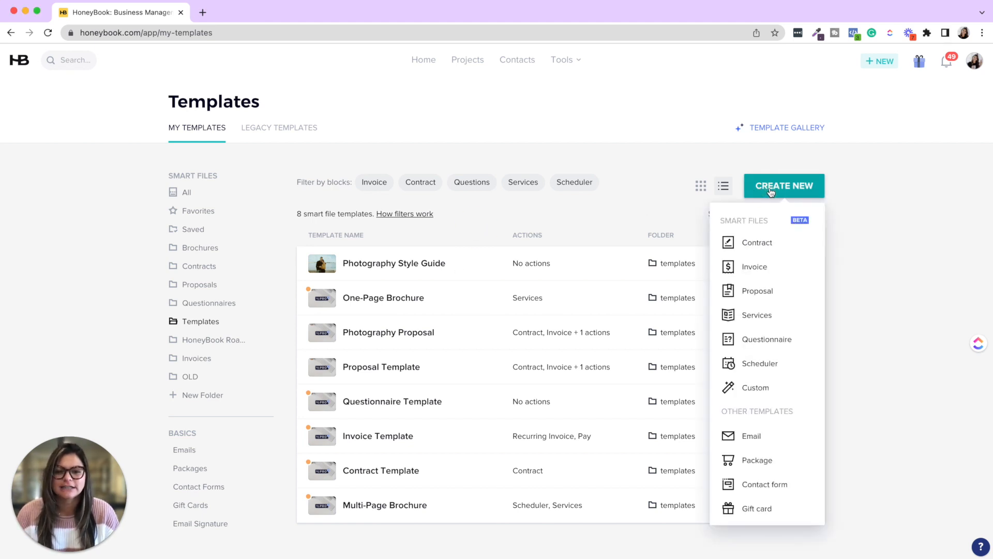
{"action": "mouse_move", "coordinate": [756, 387]}
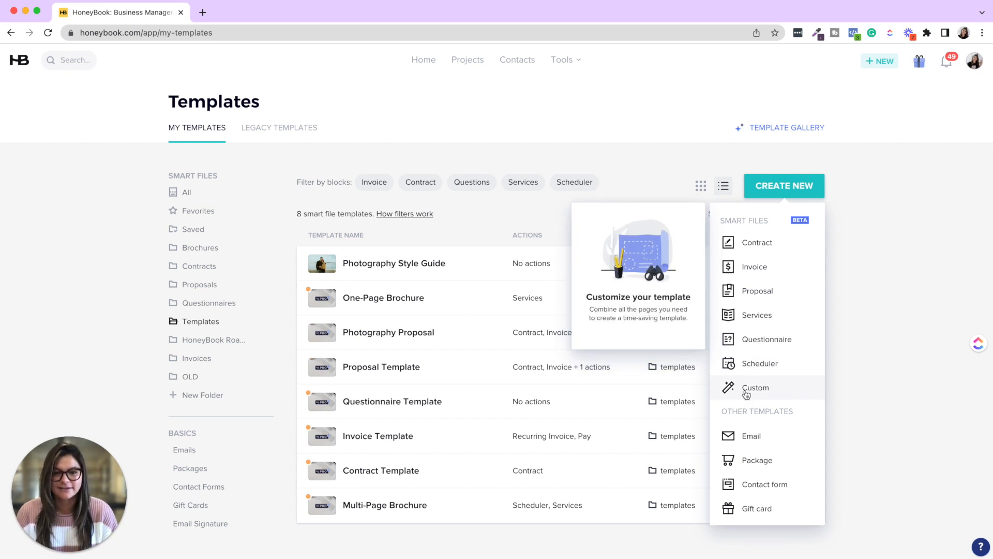
{"action": "left_click", "coordinate": [754, 387]}
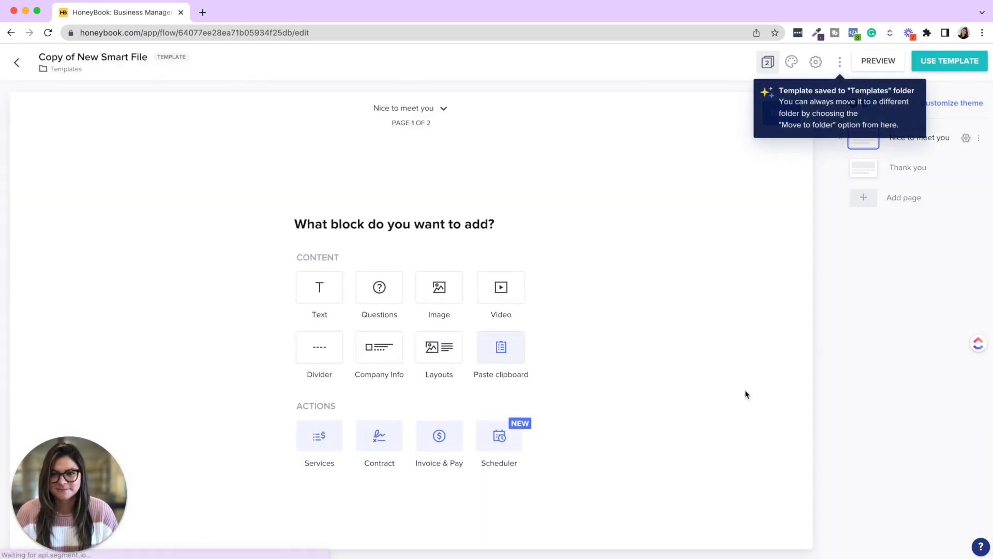
Add a Text block to the new template's first page and return to the Templates list.
{"action": "double_click", "coordinate": [92, 57]}
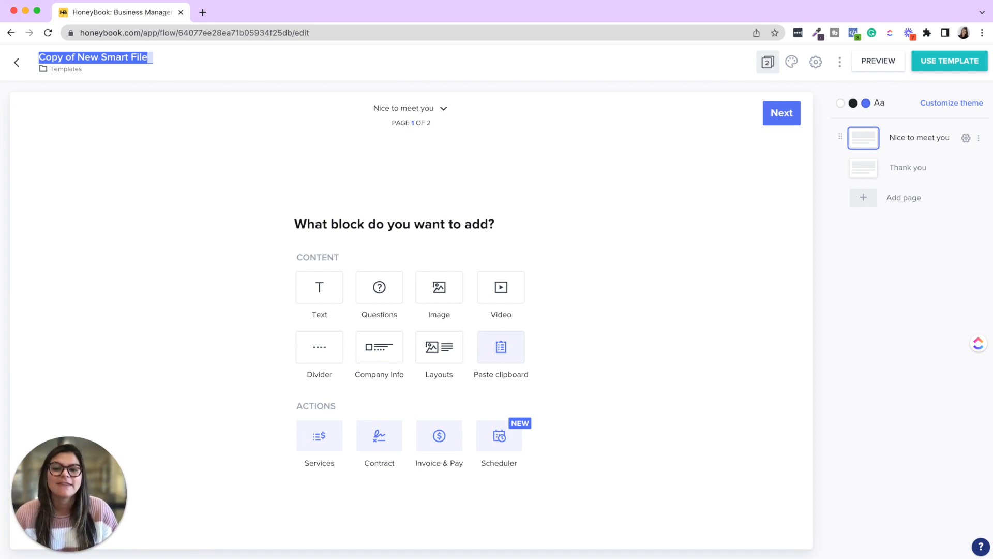
{"action": "left_click", "coordinate": [320, 287]}
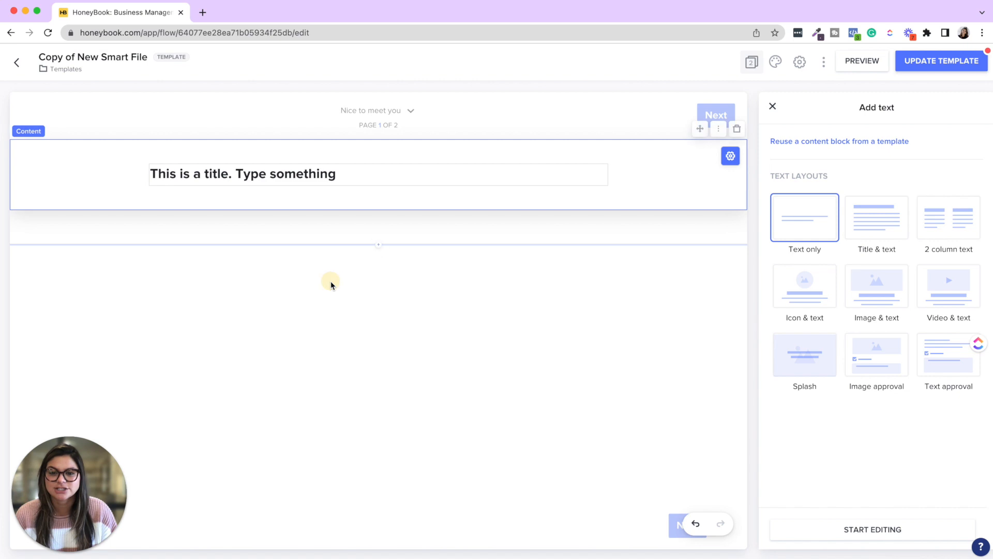
{"action": "left_click", "coordinate": [731, 157]}
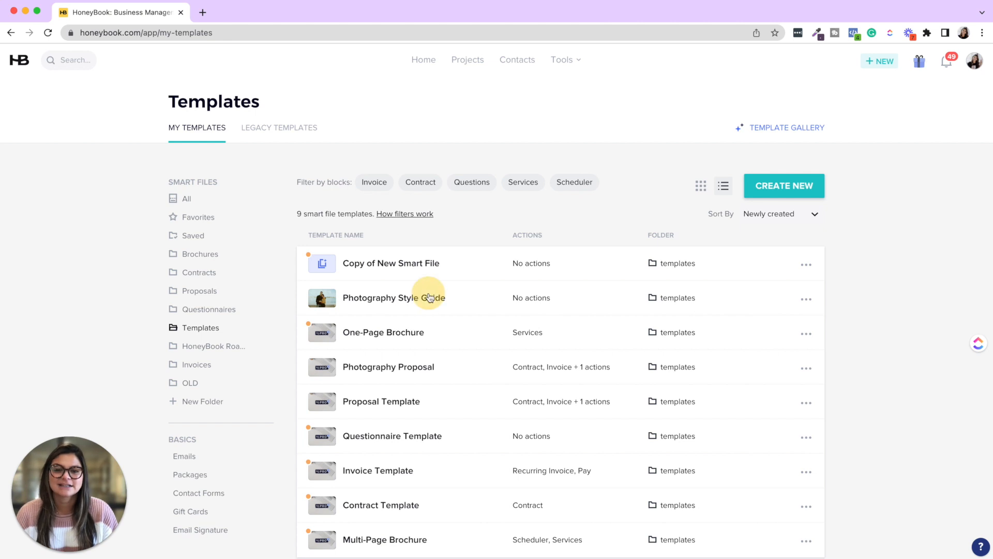
Open the Photography Style Guide template and view it as a client would.
{"action": "left_click", "coordinate": [391, 297]}
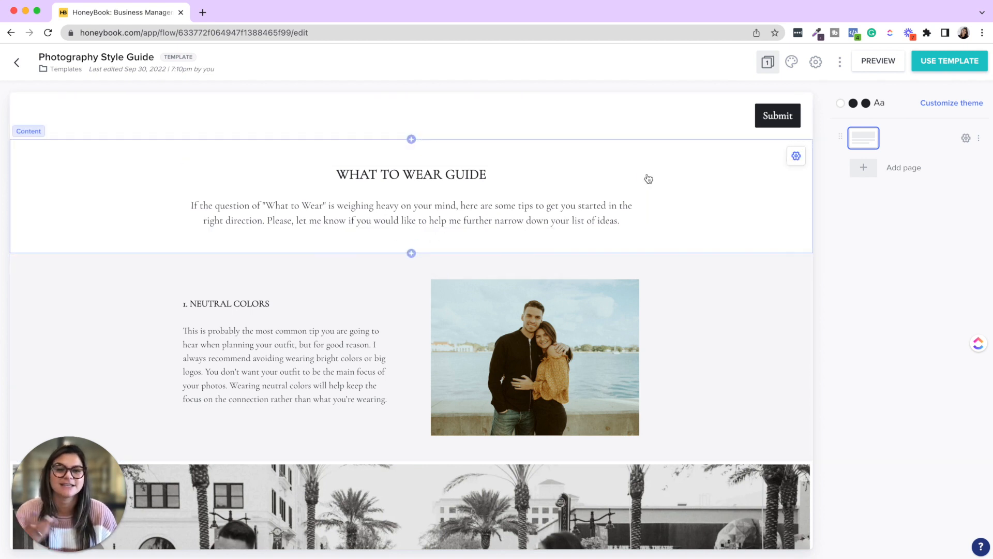
{"action": "mouse_move", "coordinate": [719, 184]}
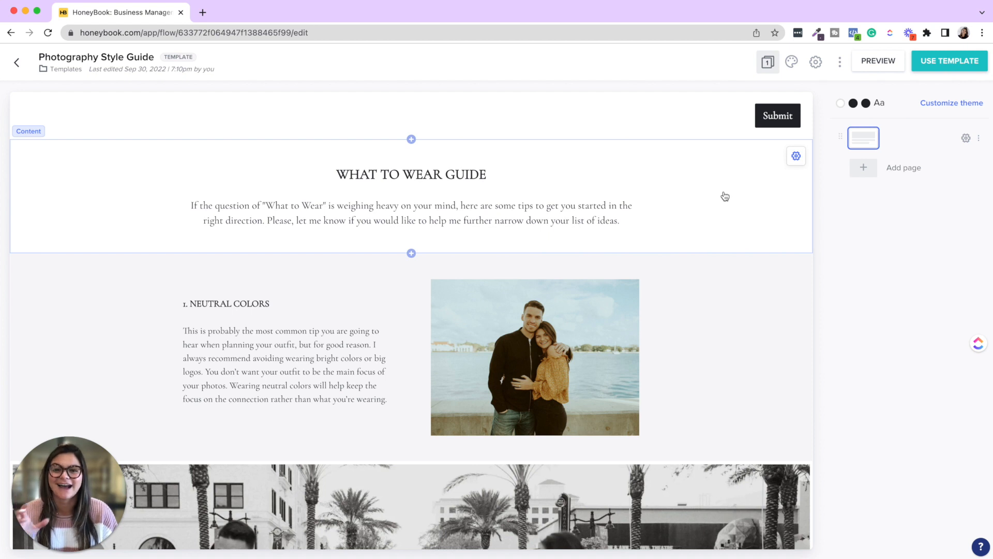
{"action": "mouse_move", "coordinate": [822, 142]}
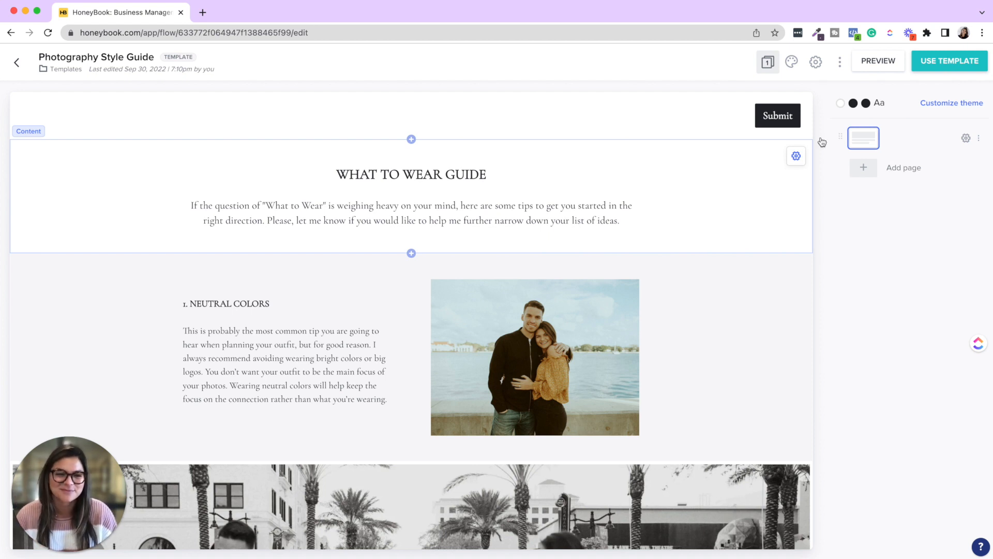
{"action": "left_click", "coordinate": [879, 61]}
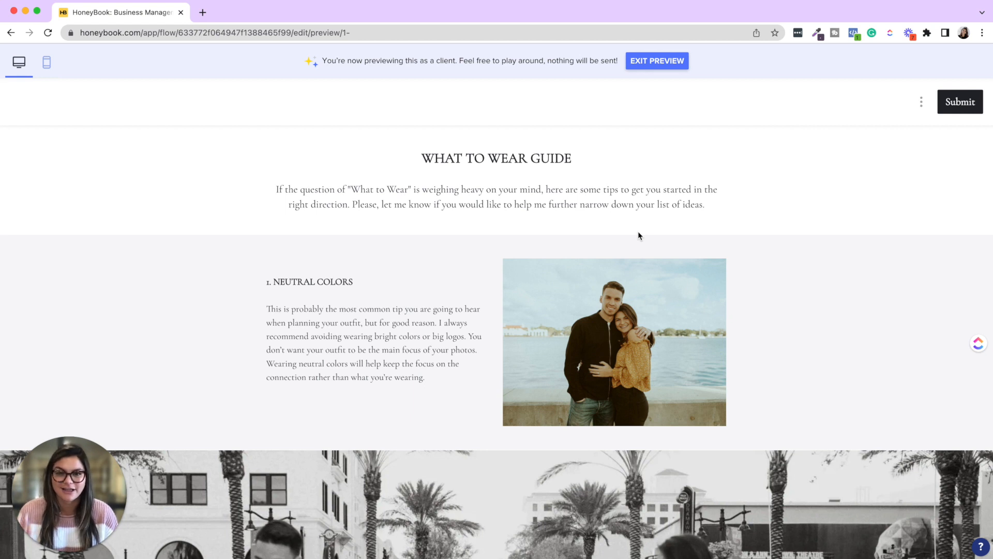
{"action": "mouse_move", "coordinate": [354, 199]}
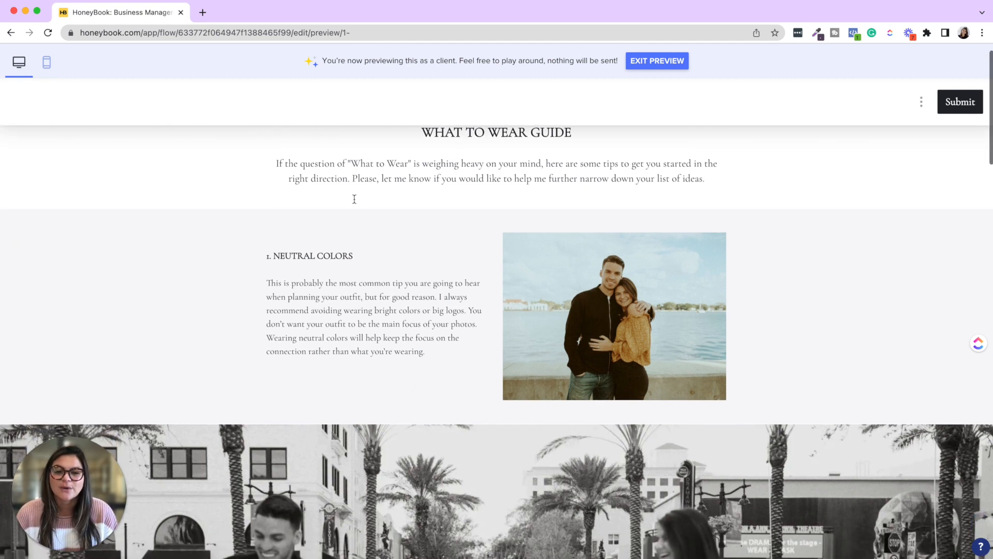
{"action": "scroll", "scroll_direction": "down", "scroll_amount": 3}
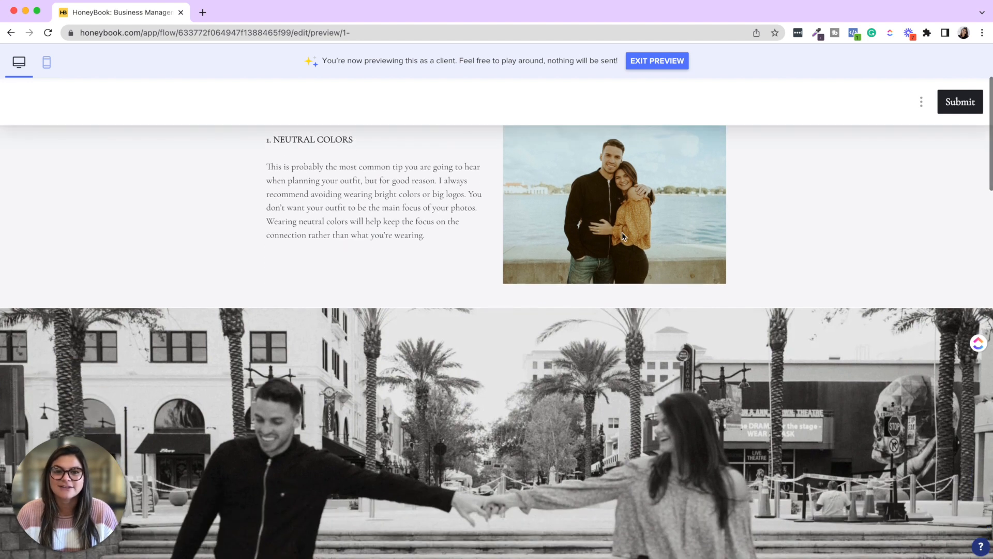
{"action": "scroll", "scroll_direction": "down", "scroll_amount": 3}
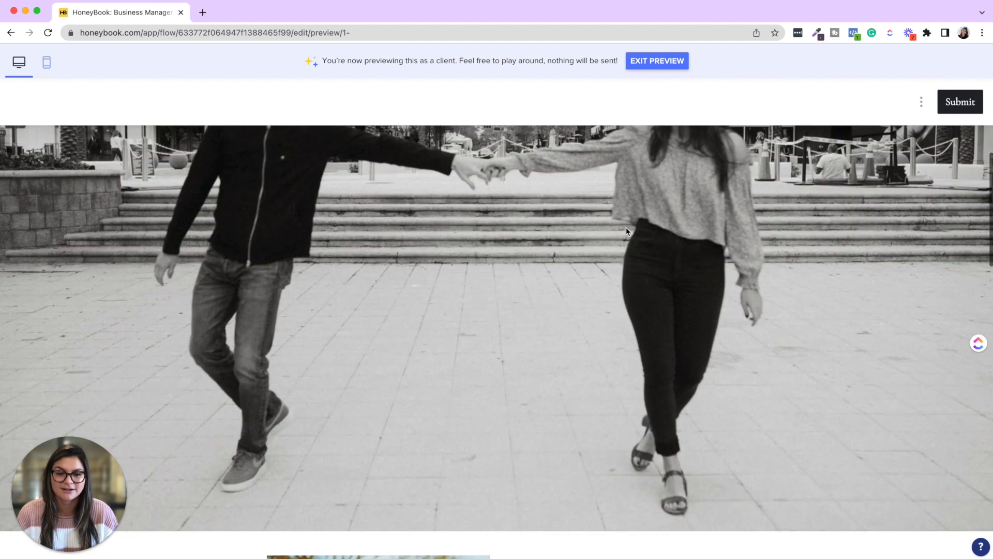
{"action": "scroll", "scroll_direction": "down", "scroll_amount": 3}
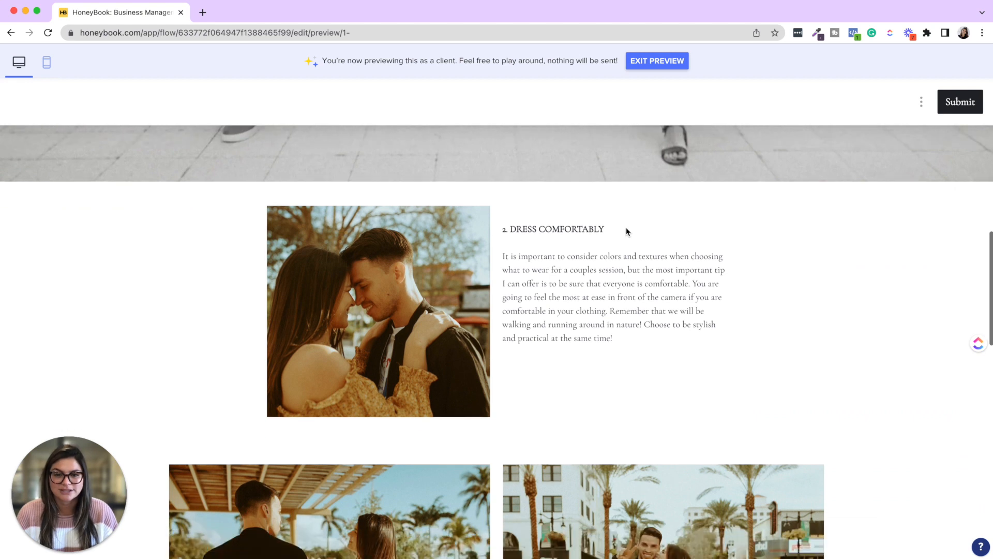
{"action": "scroll", "scroll_direction": "down", "scroll_amount": 3}
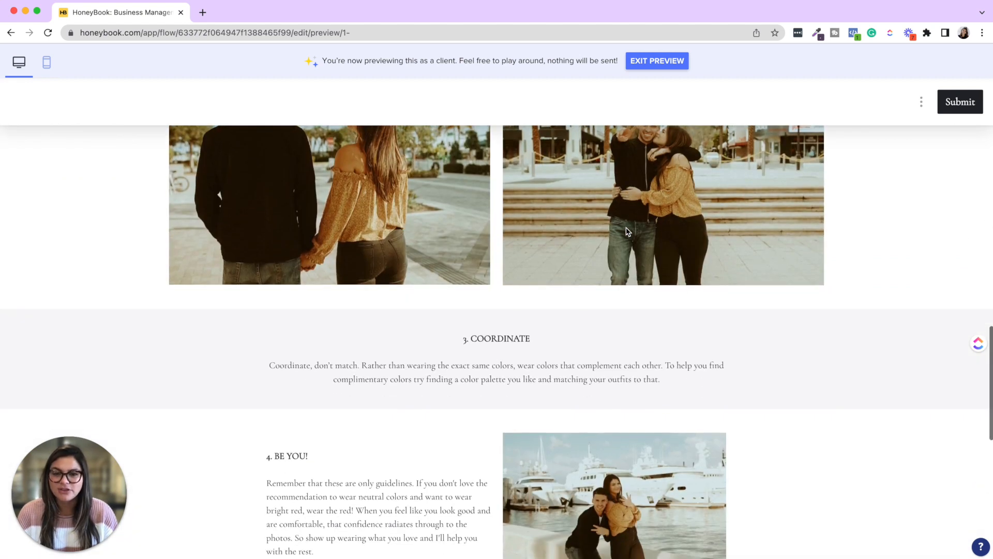
{"action": "scroll", "scroll_direction": "down", "scroll_amount": 3}
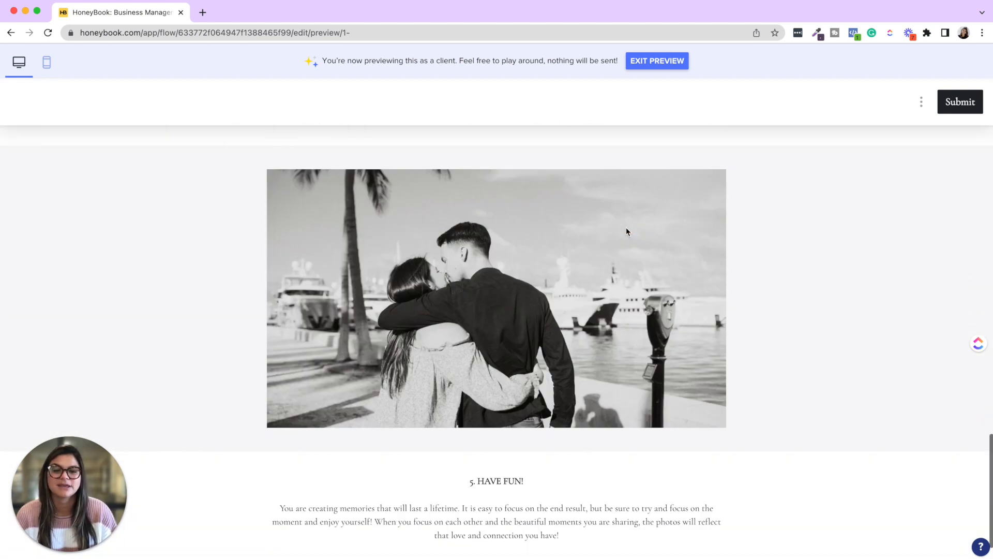
{"action": "scroll", "scroll_direction": "down", "scroll_amount": 3}
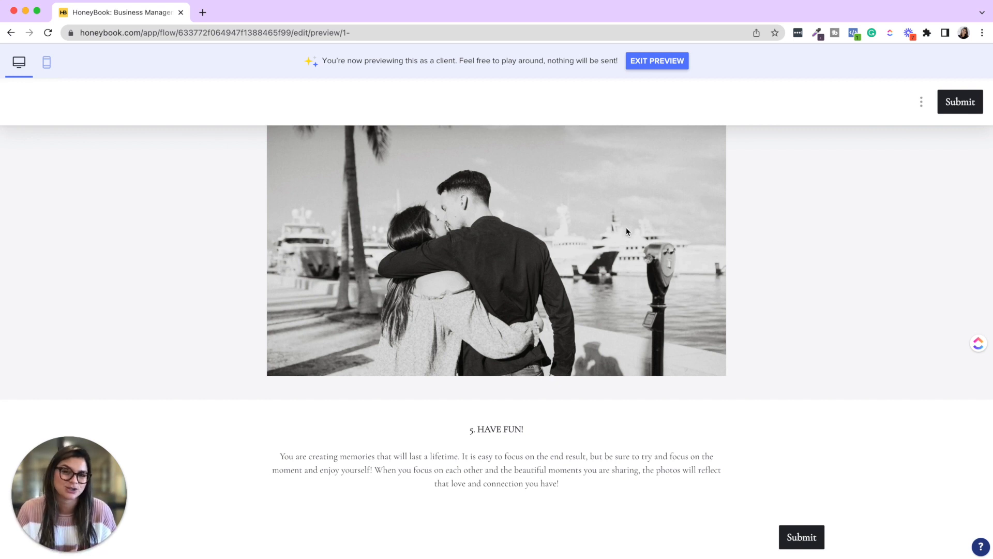
{"action": "mouse_move", "coordinate": [721, 173]}
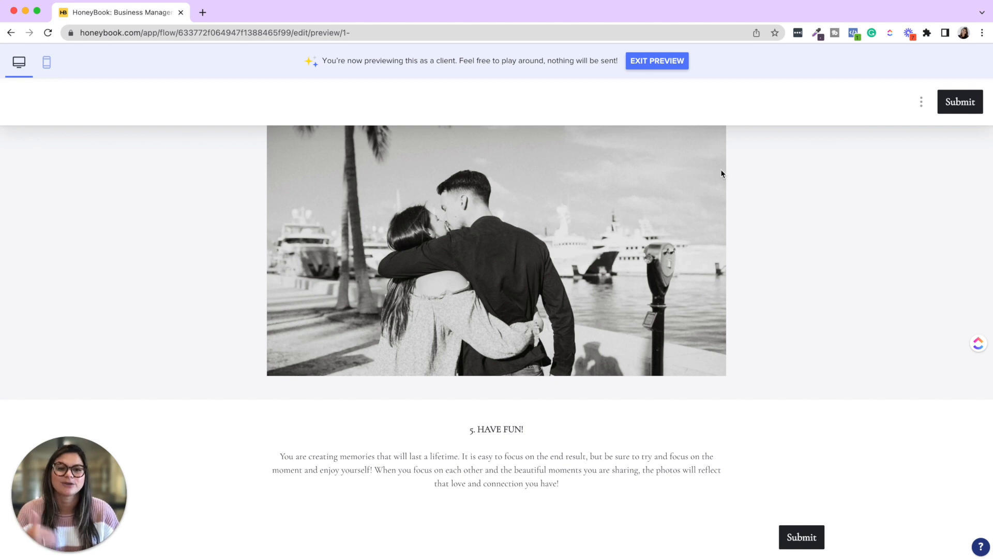
{"action": "mouse_move", "coordinate": [708, 202]}
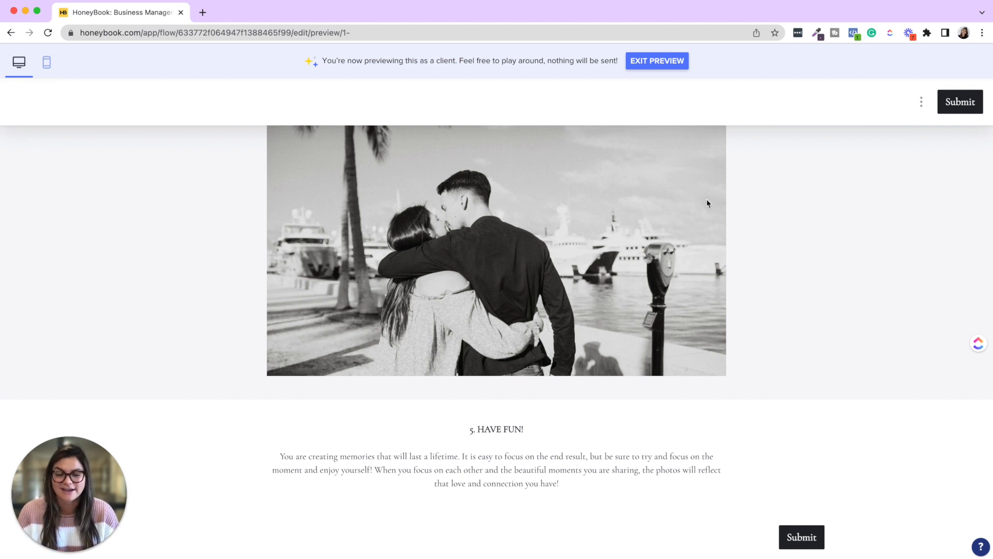
{"action": "scroll", "scroll_direction": "up", "scroll_amount": 3}
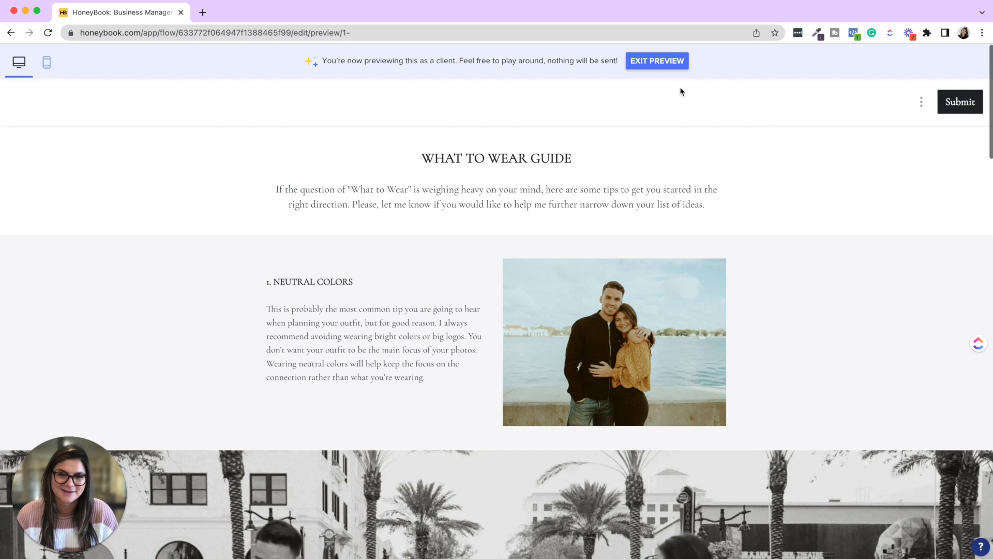
{"action": "left_click", "coordinate": [657, 61]}
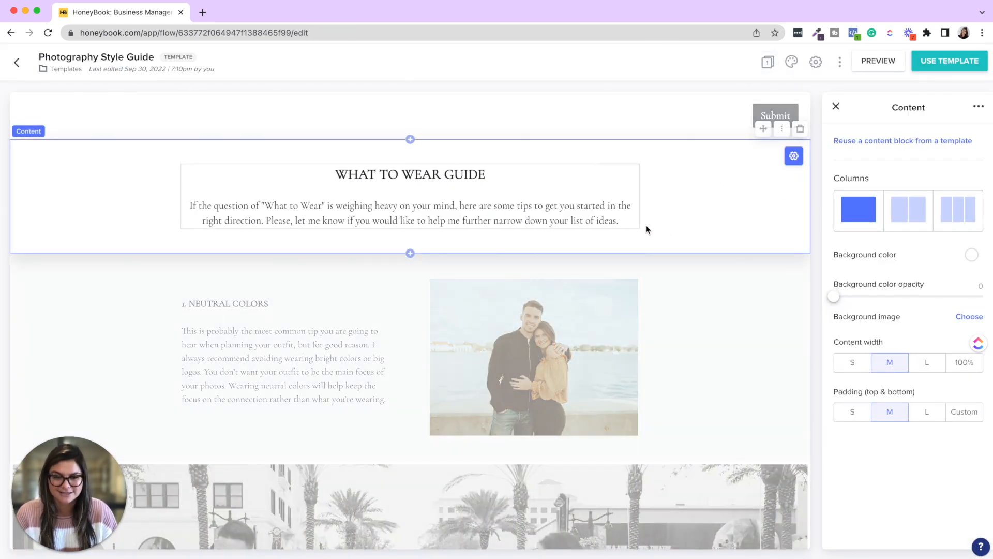
Explore the heading's font and text colour choices, leaving them unchanged, and select the intro section.
{"action": "left_click", "coordinate": [410, 205]}
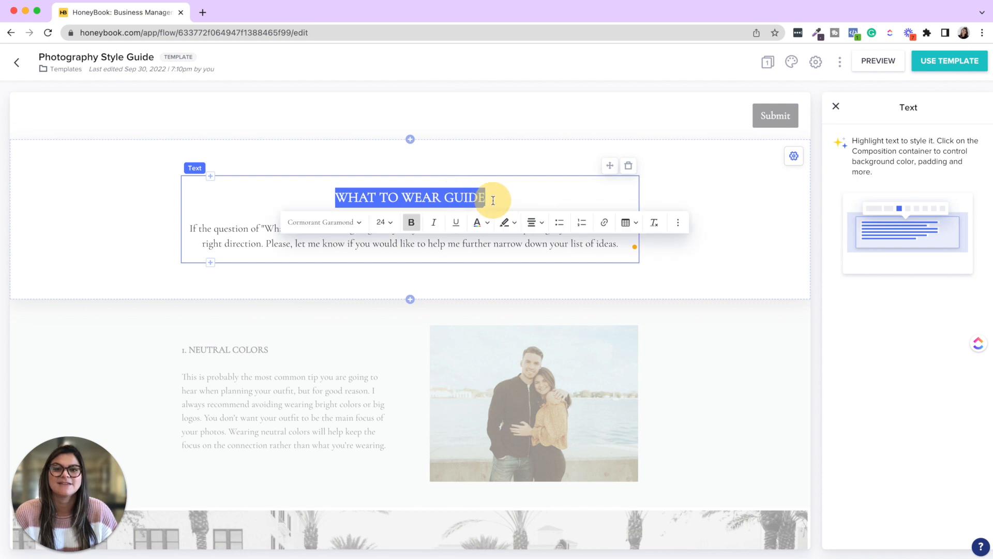
{"action": "mouse_move", "coordinate": [324, 222]}
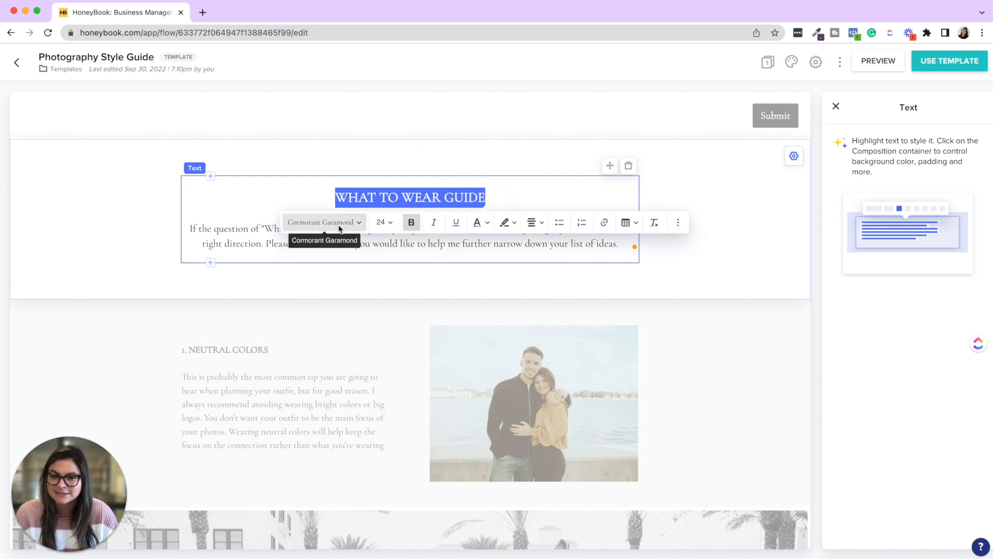
{"action": "left_click", "coordinate": [324, 222]}
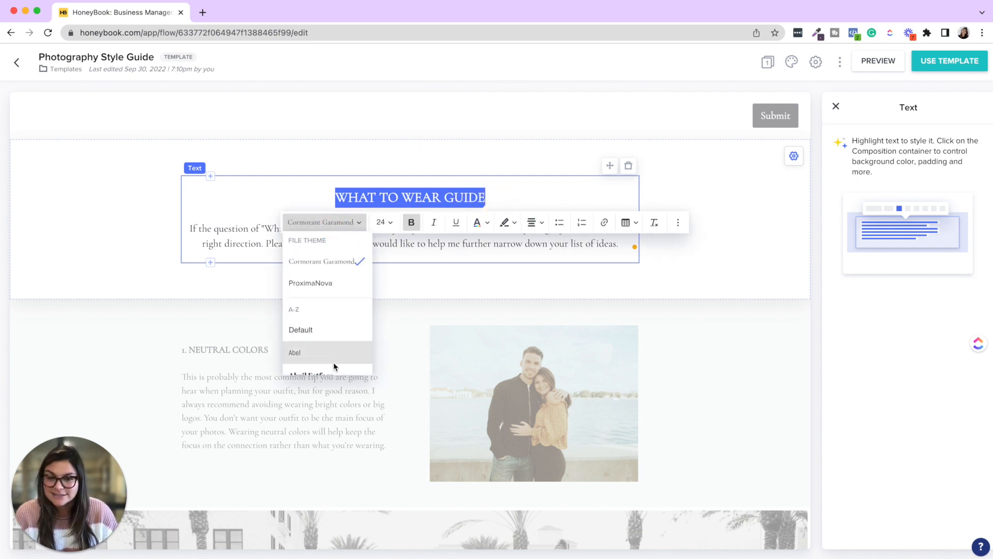
{"action": "left_click", "coordinate": [383, 222]}
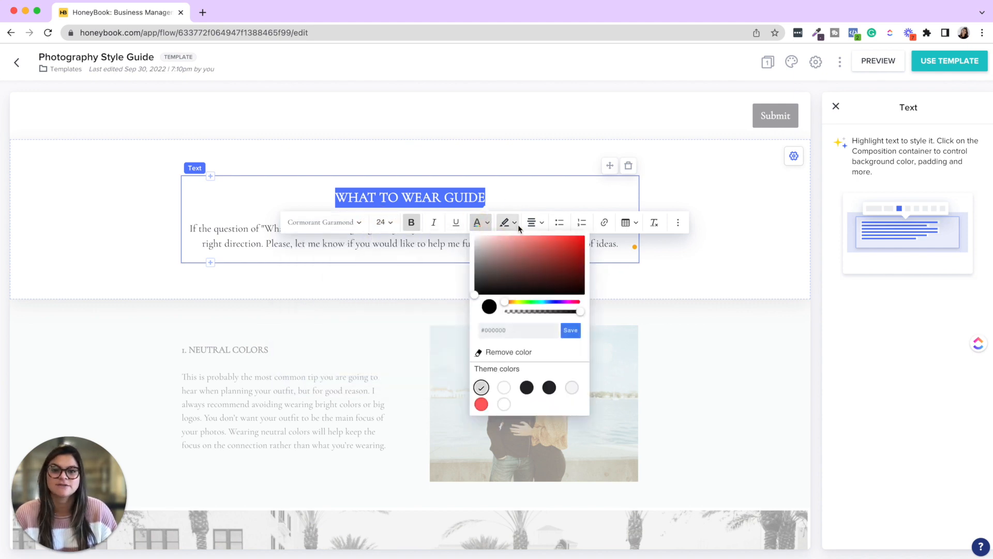
{"action": "left_click", "coordinate": [505, 221]}
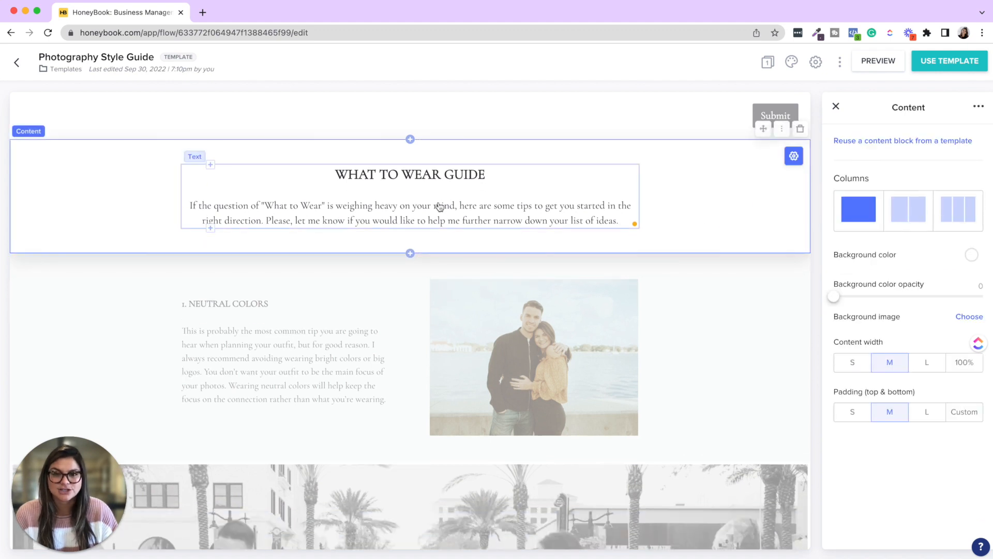
{"action": "left_click", "coordinate": [266, 374]}
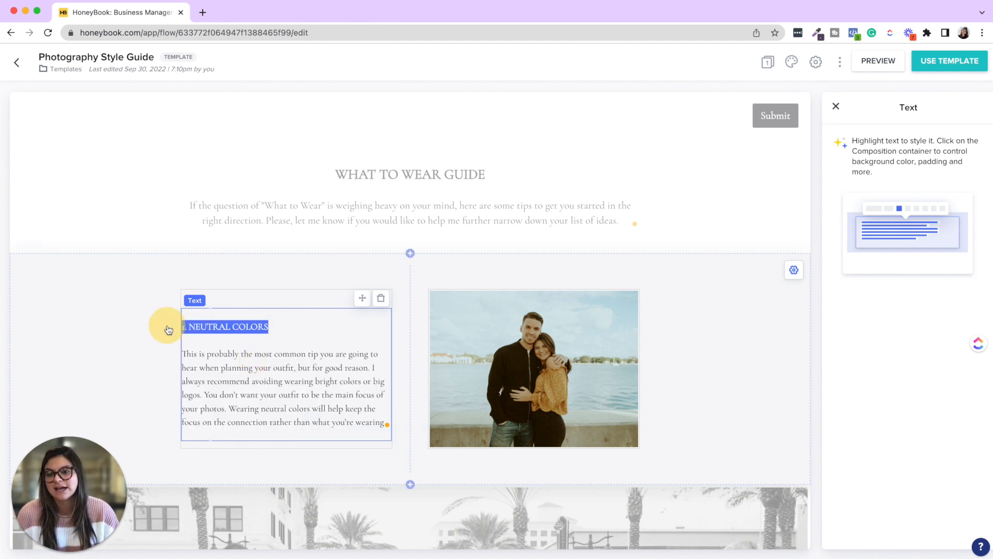
{"action": "left_click", "coordinate": [128, 304]}
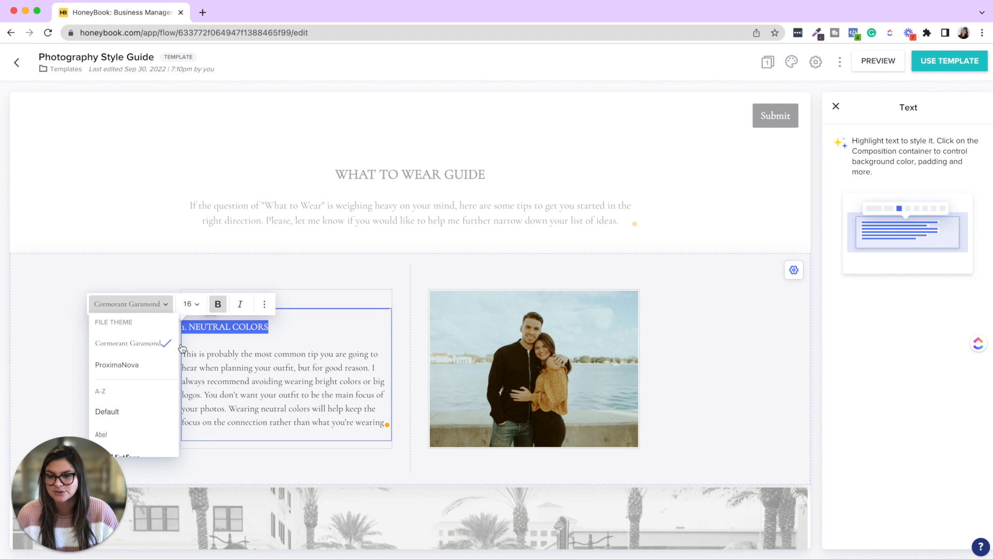
{"action": "left_click", "coordinate": [117, 364]}
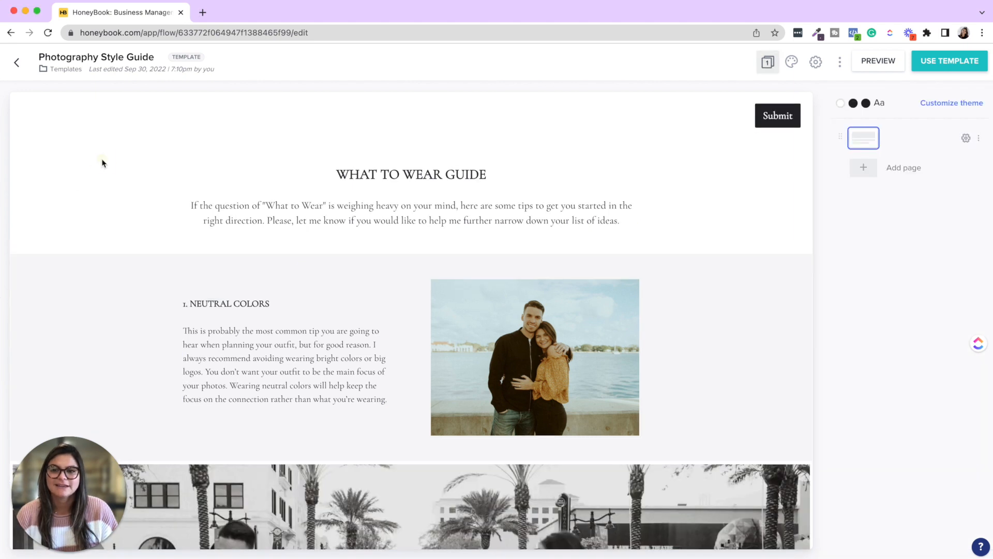
Insert a new Text block below the What to Wear Guide intro section.
{"action": "left_click", "coordinate": [410, 196]}
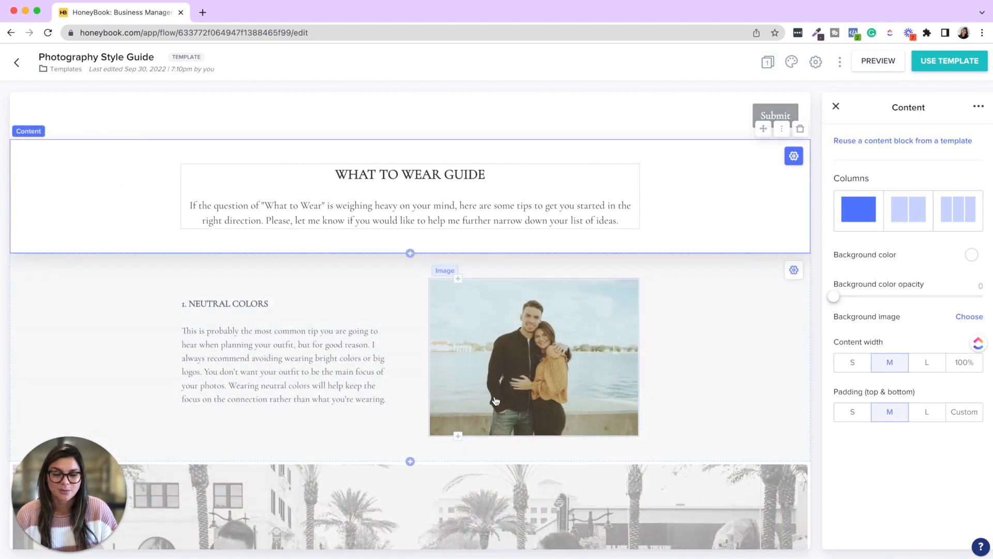
{"action": "left_click", "coordinate": [410, 253]}
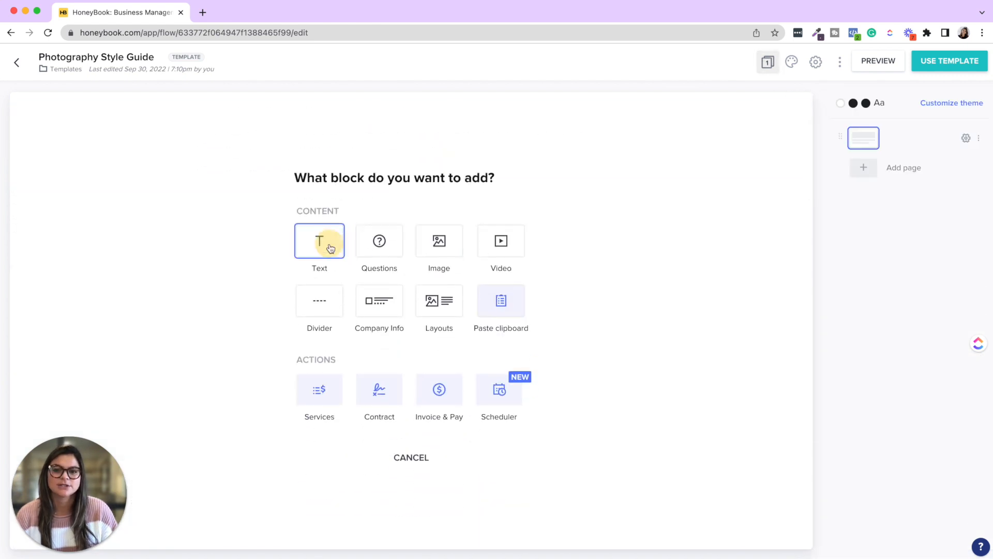
{"action": "left_click", "coordinate": [320, 241]}
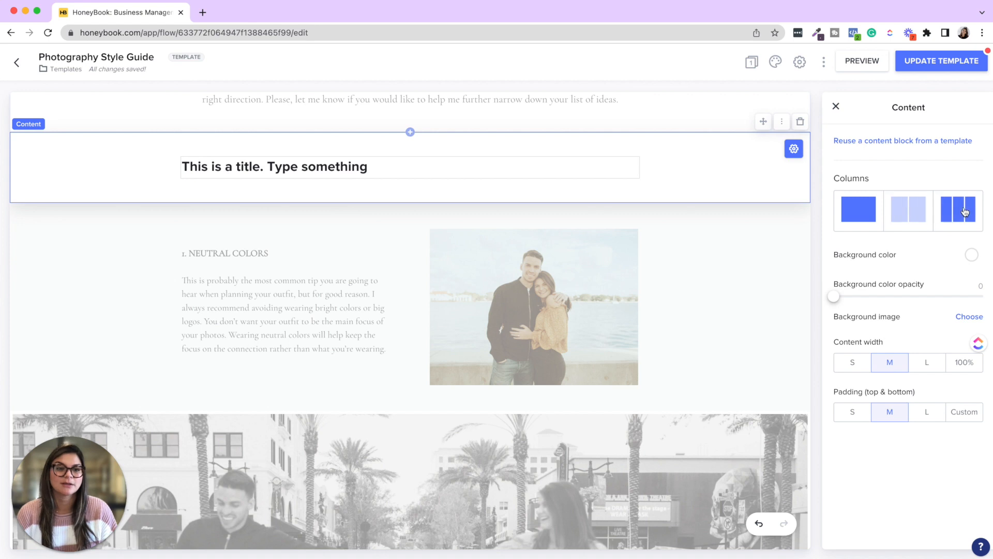
Set the new section to two columns (after trying three) with an Image element in the right column.
{"action": "left_click", "coordinate": [908, 210]}
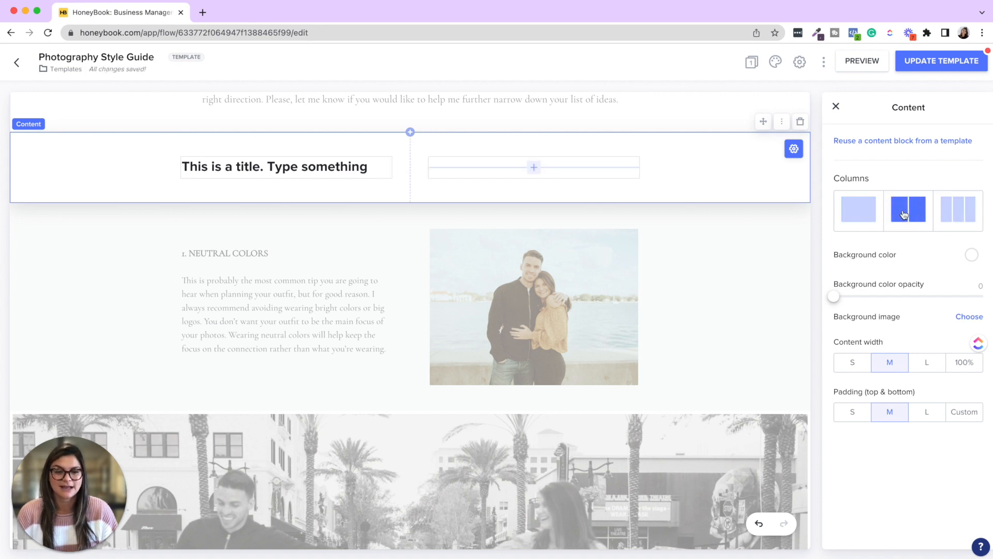
{"action": "left_click", "coordinate": [957, 210]}
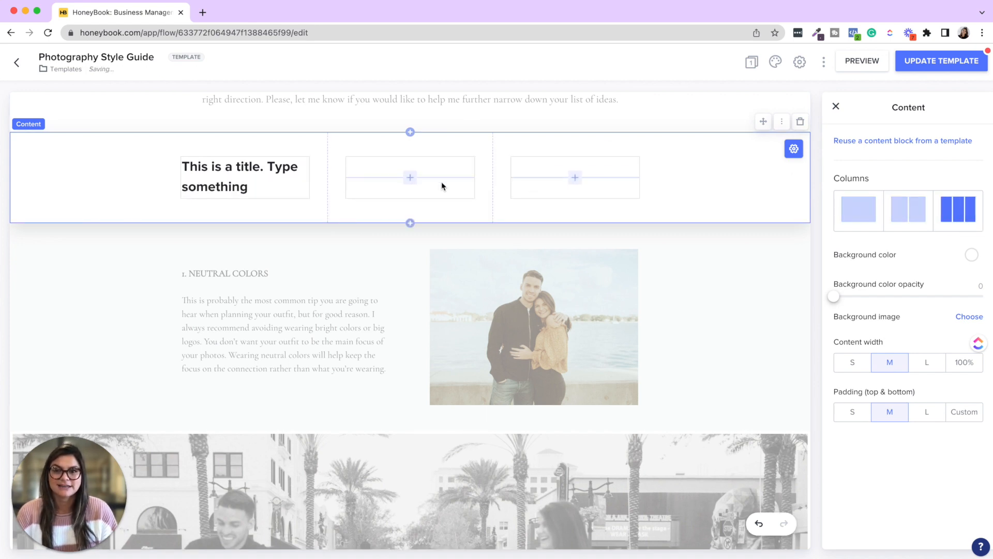
{"action": "left_click", "coordinate": [409, 177]}
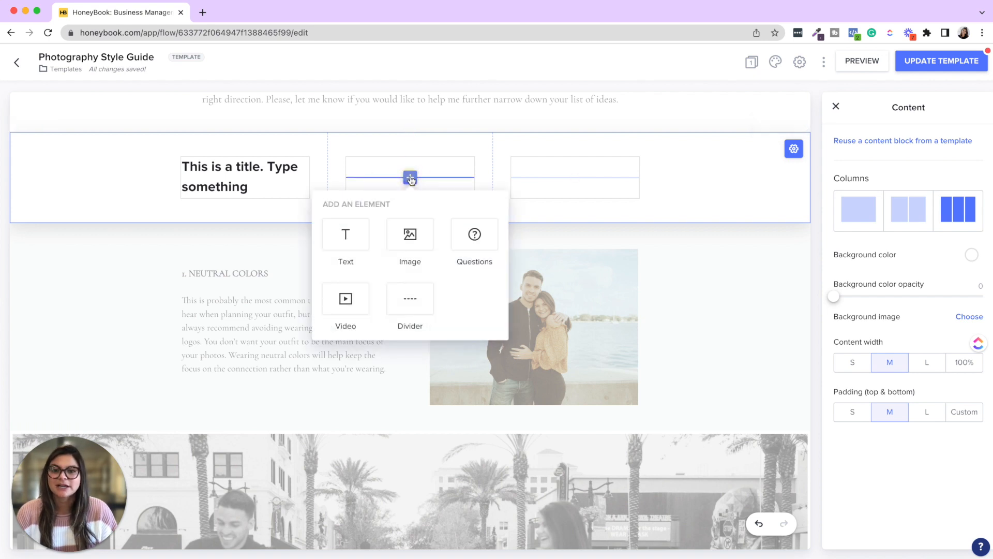
{"action": "left_click", "coordinate": [907, 210]}
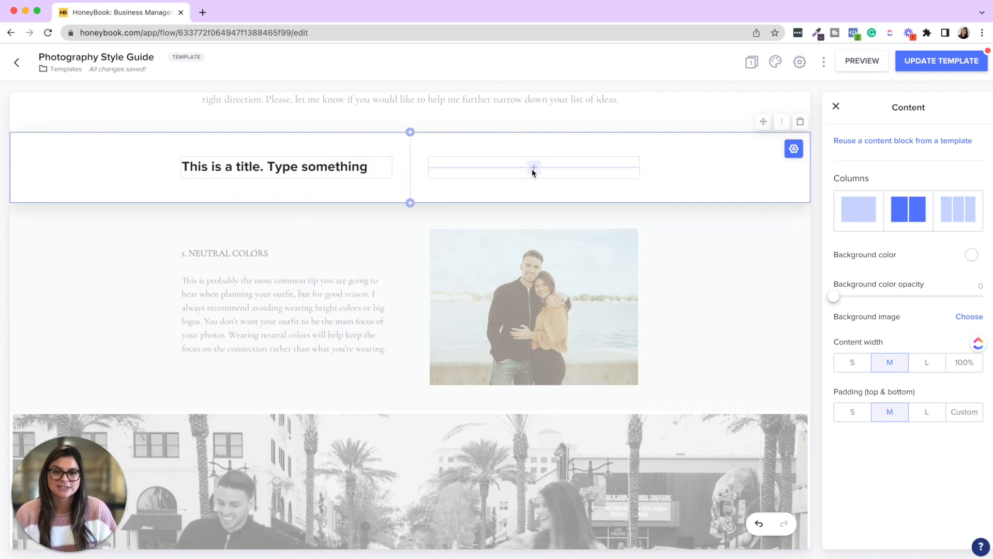
{"action": "left_click", "coordinate": [534, 167]}
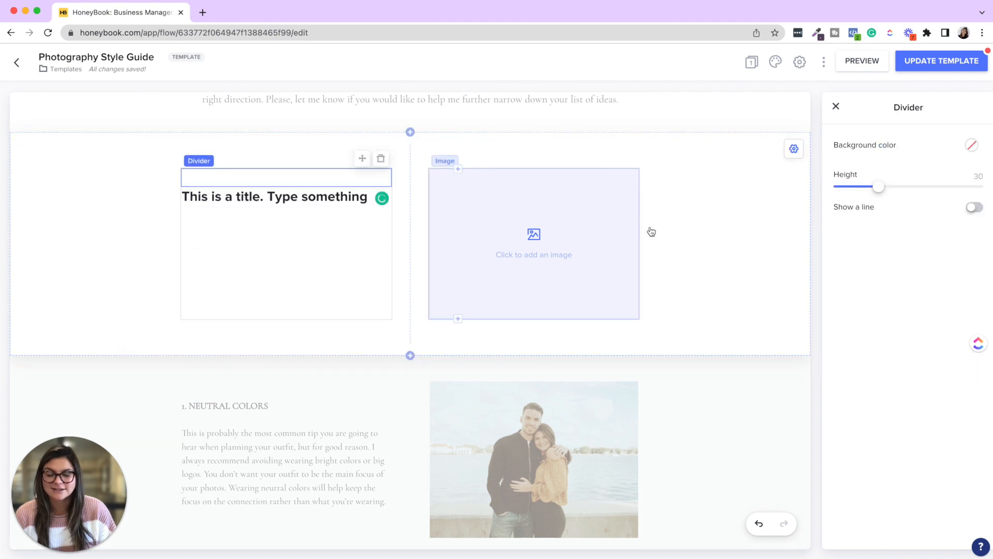
{"action": "mouse_move", "coordinate": [543, 269]}
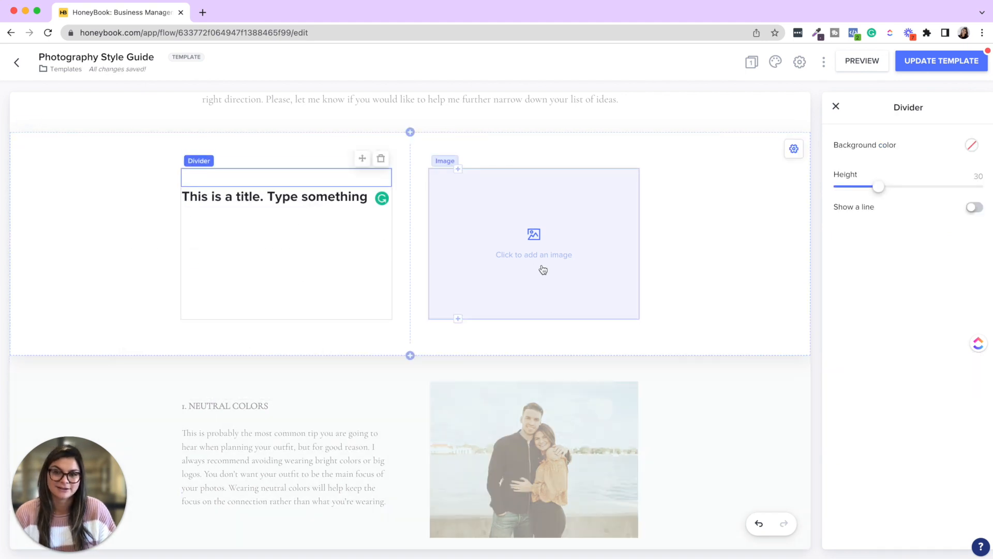
{"action": "scroll", "scroll_direction": "down", "scroll_amount": 3}
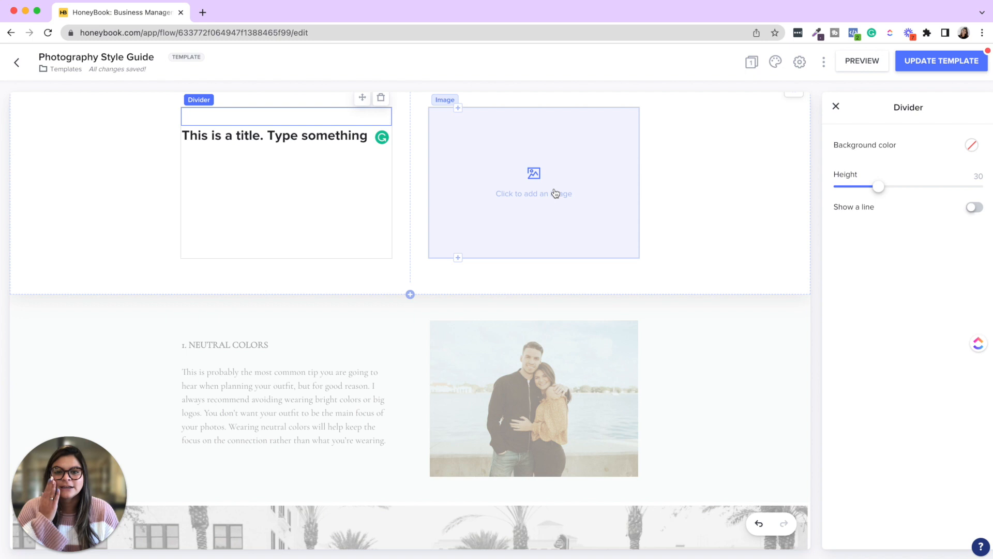
Upload the couple-walking photo into the image slot with Stretch alignment and select the whole section.
{"action": "left_click", "coordinate": [534, 193]}
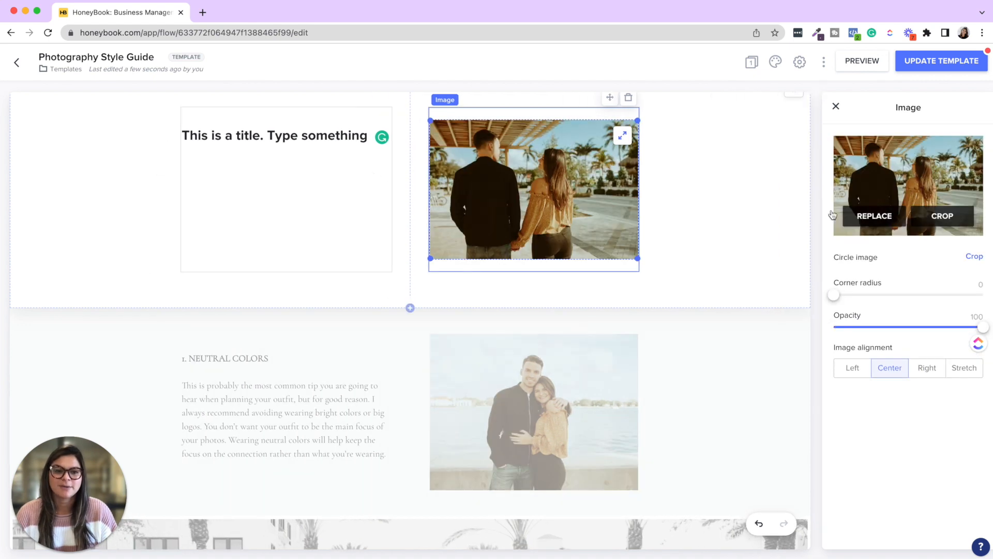
{"action": "left_click", "coordinate": [942, 215]}
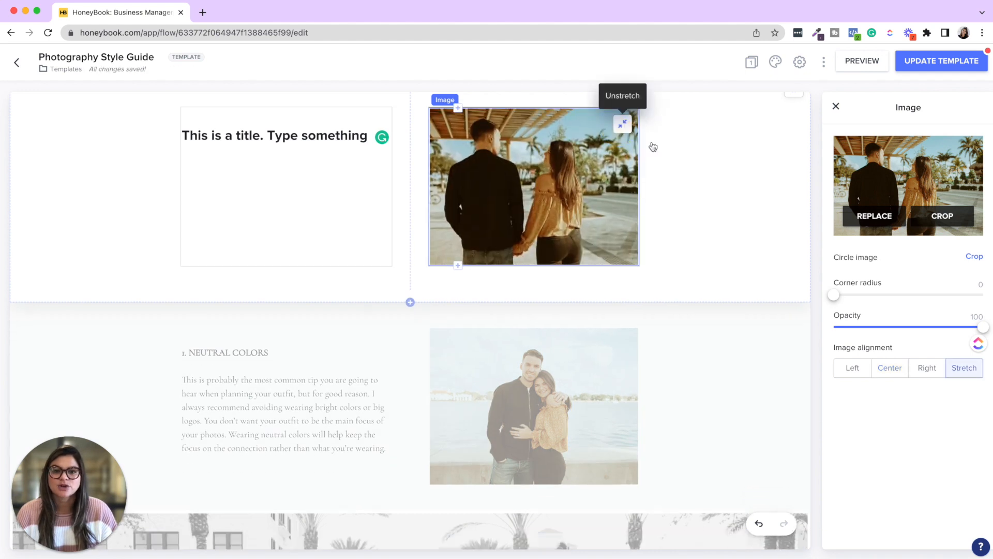
{"action": "left_click", "coordinate": [744, 183]}
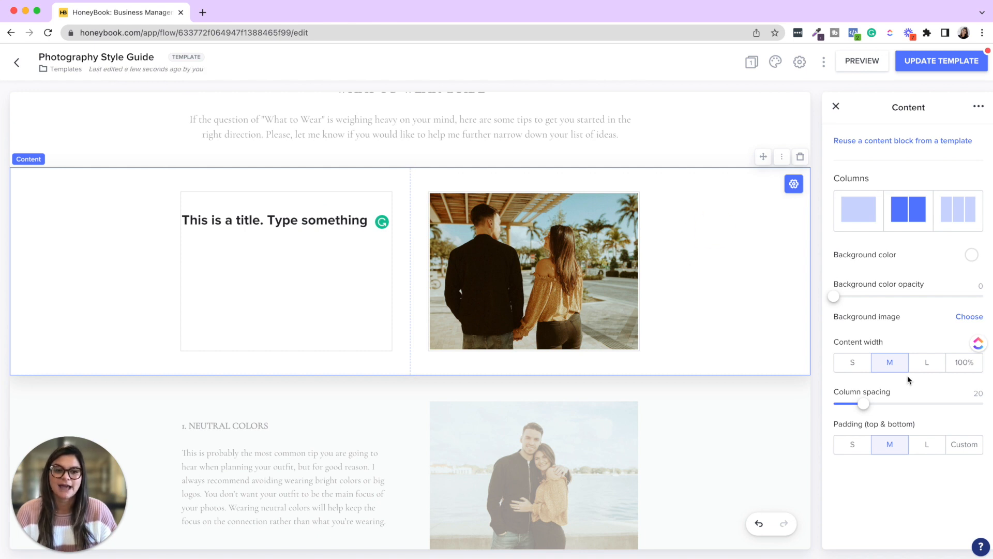
Set the section's Content width to L after trying S and M, and adjust the photo's stretch.
{"action": "left_click", "coordinate": [851, 362]}
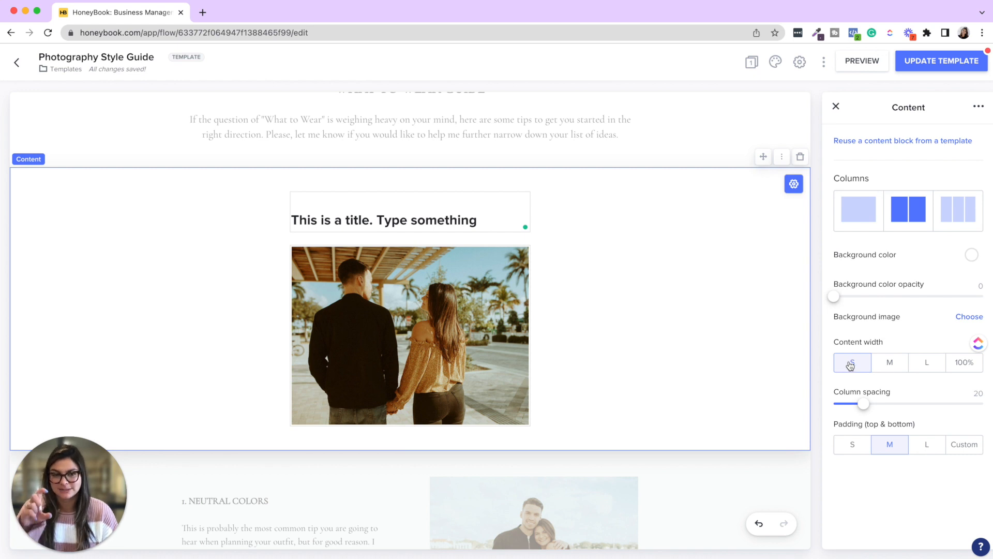
{"action": "left_click", "coordinate": [889, 363]}
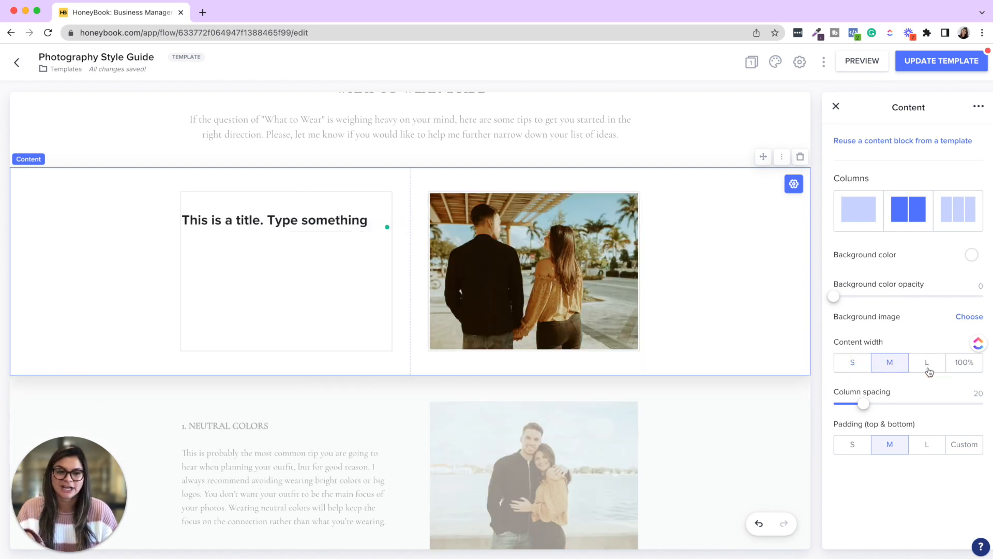
{"action": "left_click", "coordinate": [926, 362]}
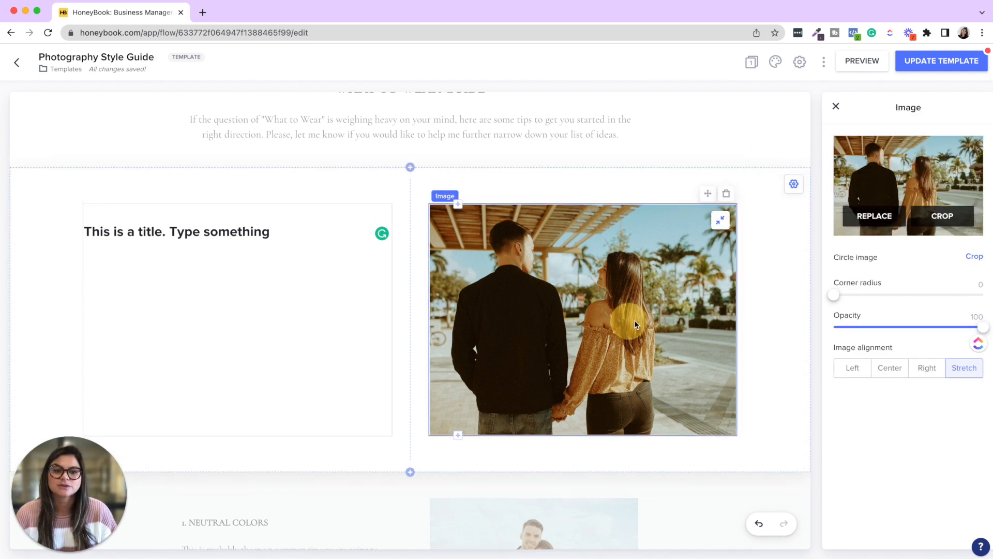
{"action": "left_click", "coordinate": [889, 367]}
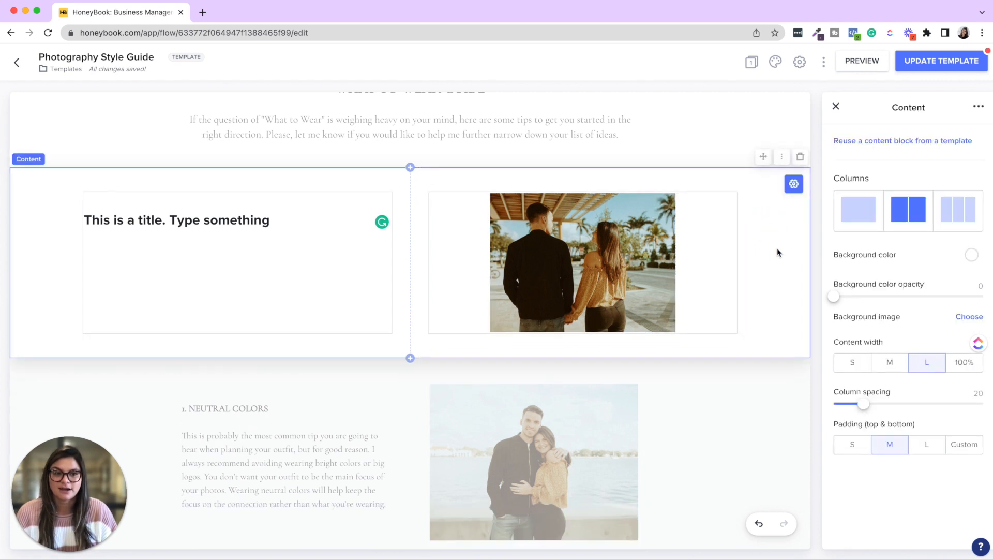
Try a red background colour on the section, then clear it back to no colour.
{"action": "left_click", "coordinate": [972, 254]}
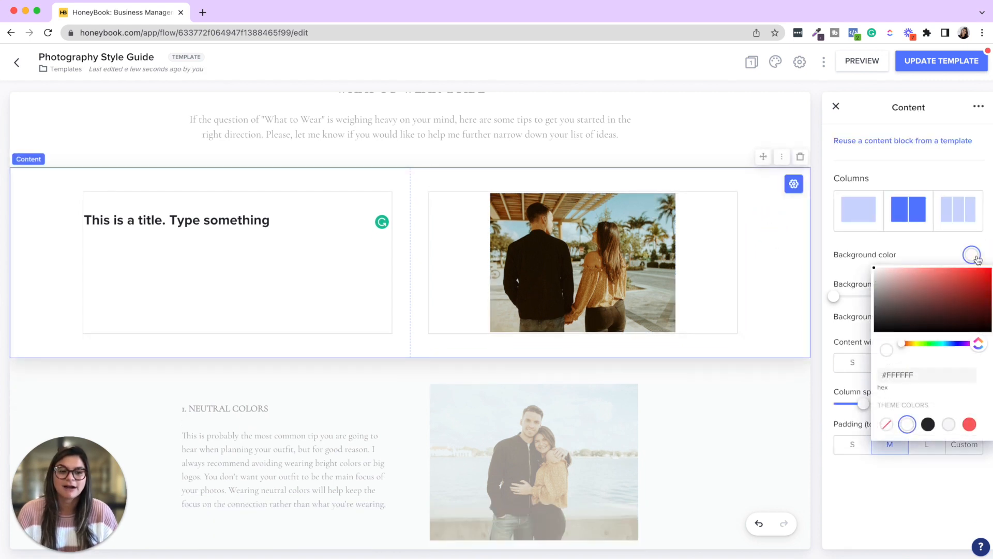
{"action": "left_click", "coordinate": [970, 424]}
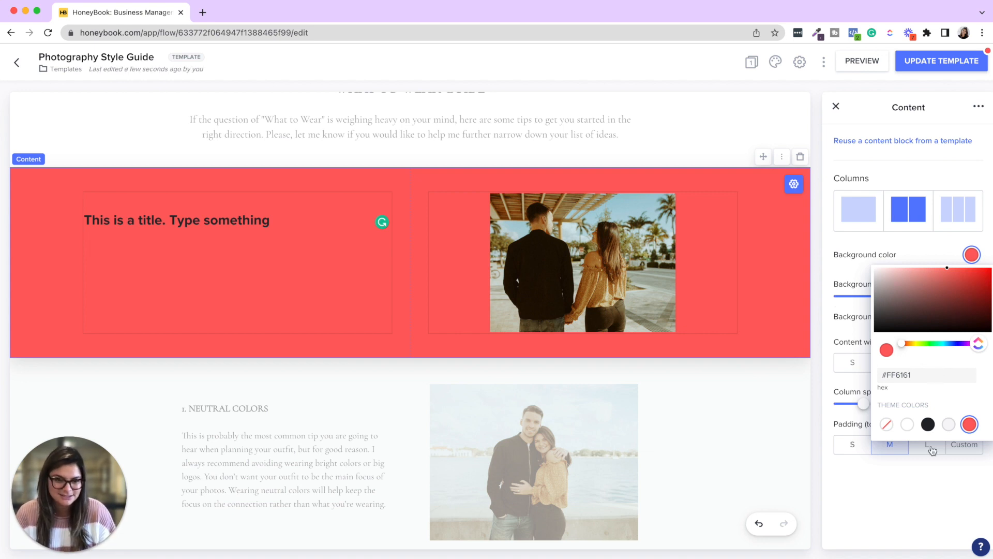
{"action": "left_click", "coordinate": [907, 425]}
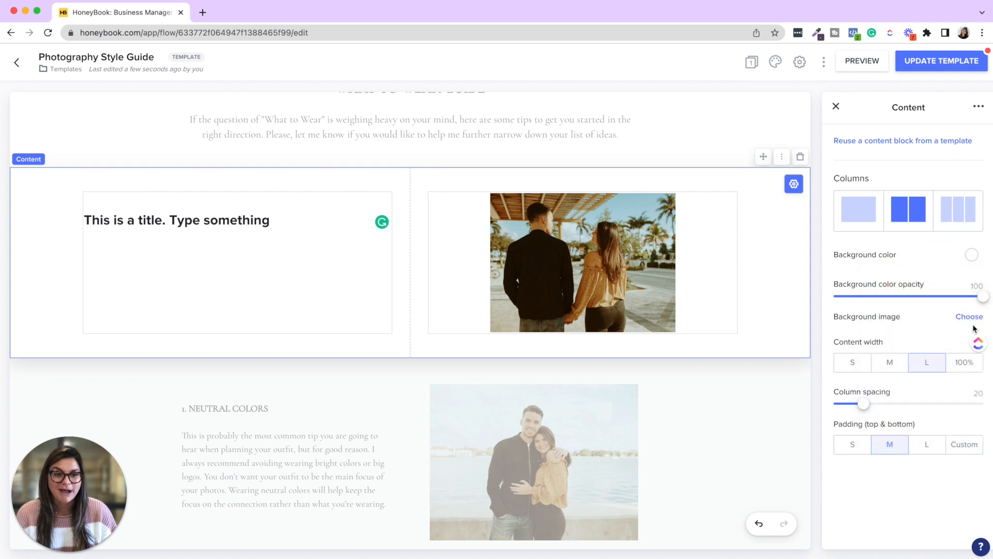
Set a black-and-white couple photo as the section background at opacity 73, column spacing 40, padding L.
{"action": "left_click", "coordinate": [970, 316]}
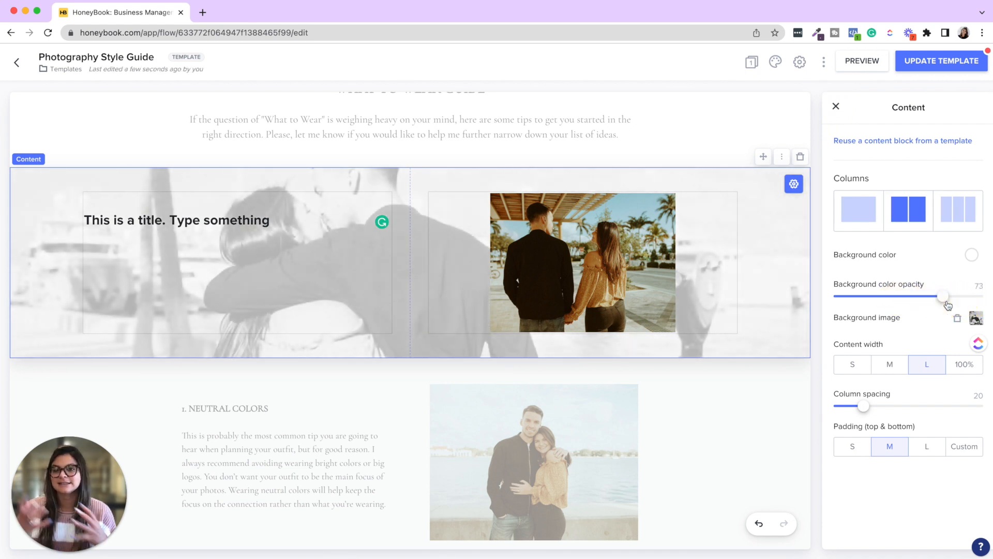
{"action": "left_click", "coordinate": [184, 219]}
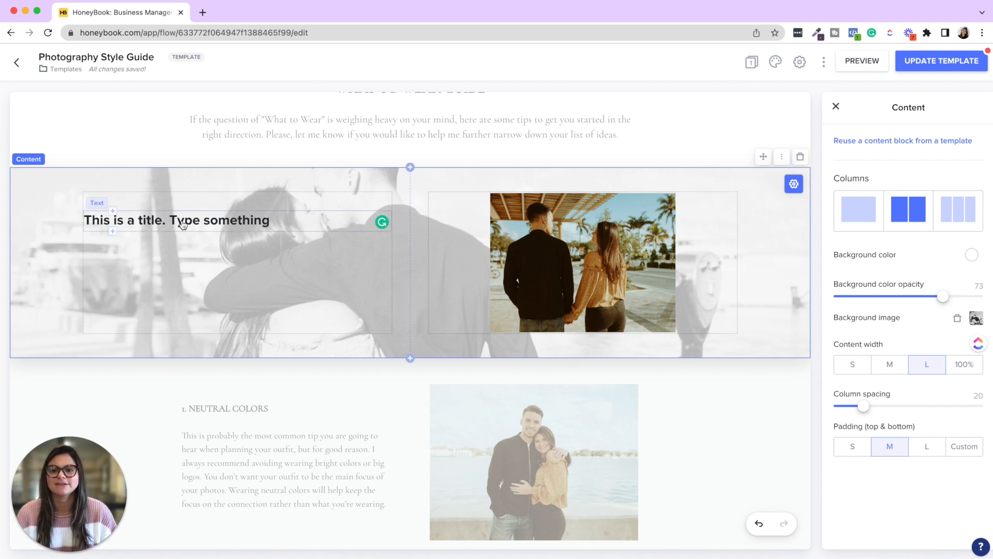
{"action": "mouse_move", "coordinate": [759, 291]}
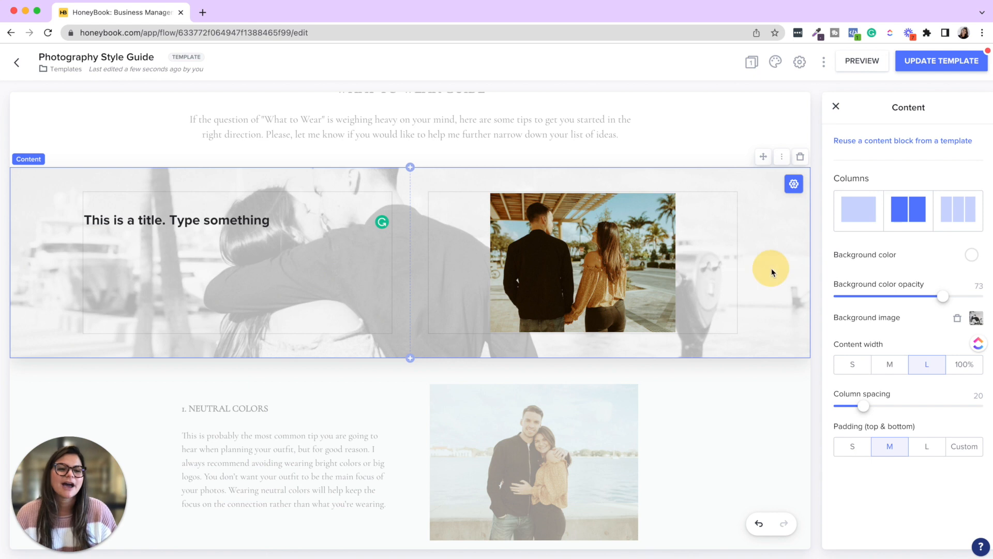
{"action": "mouse_move", "coordinate": [862, 411]}
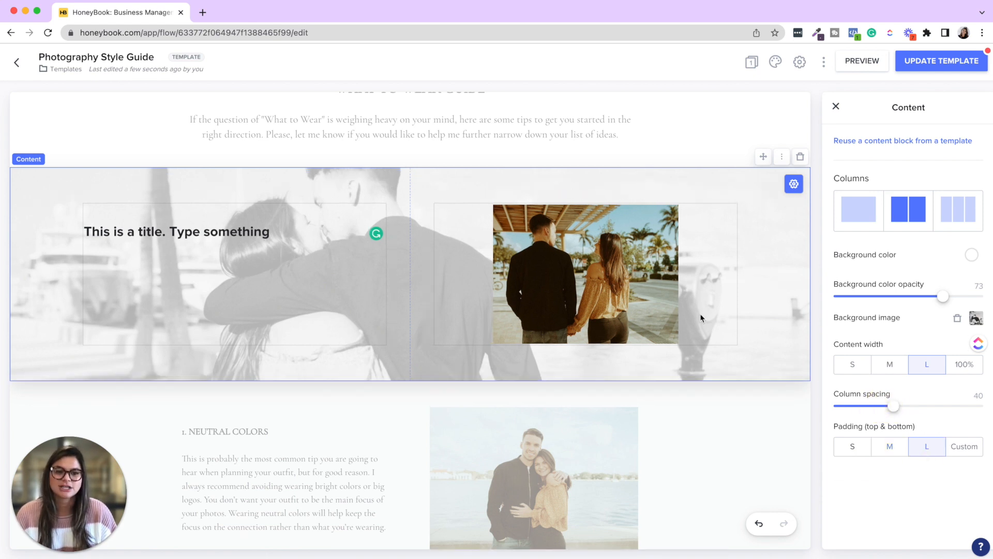
{"action": "scroll", "scroll_direction": "up", "scroll_amount": 3}
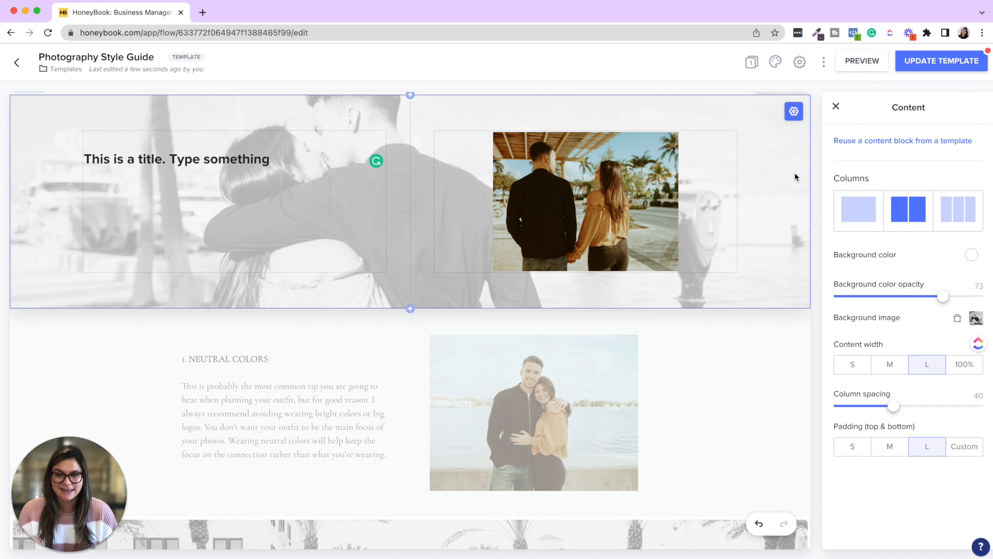
Review the remaining tips sections, inspecting the two-photo section along the way.
{"action": "scroll", "scroll_direction": "down", "scroll_amount": 3}
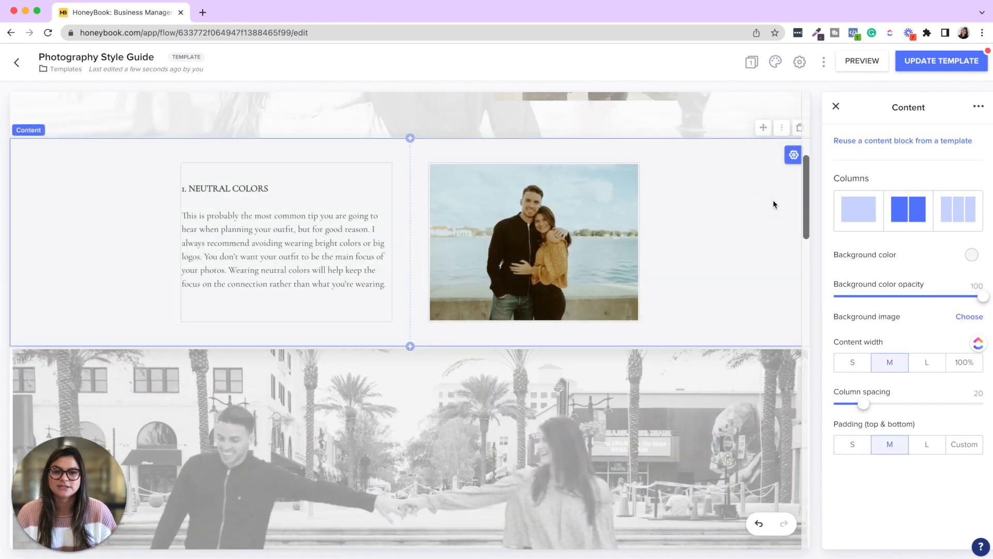
{"action": "scroll", "scroll_direction": "down", "scroll_amount": 3}
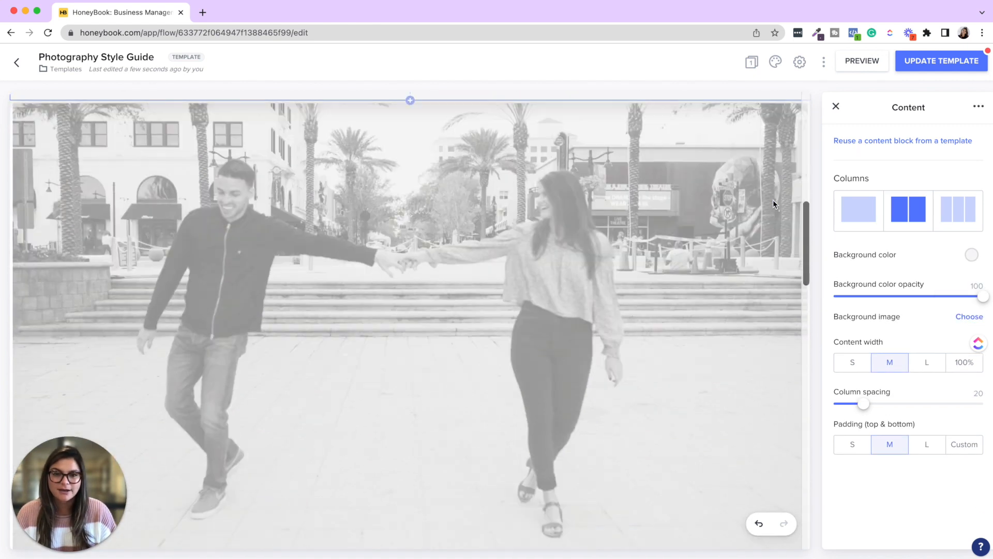
{"action": "scroll", "scroll_direction": "down", "scroll_amount": 3}
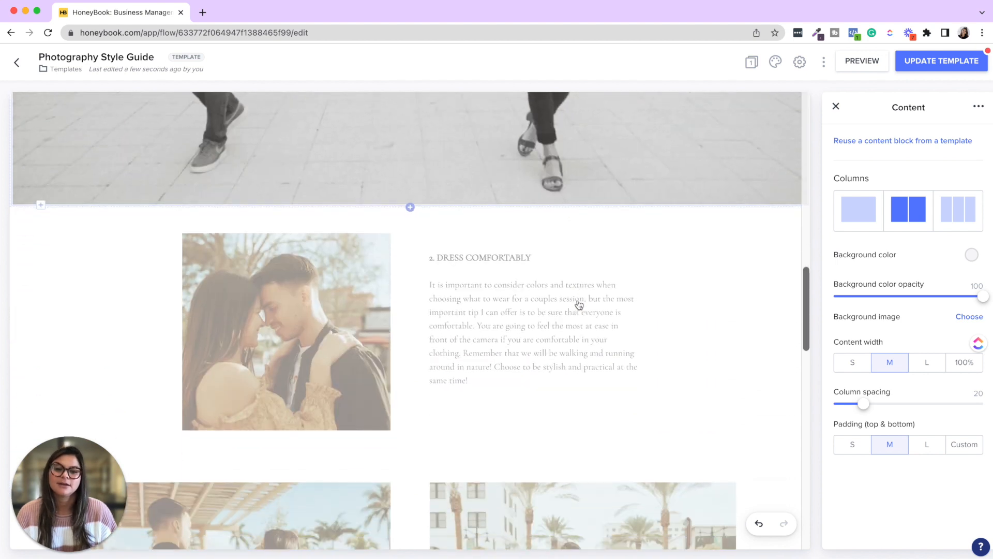
{"action": "scroll", "scroll_direction": "down", "scroll_amount": 3}
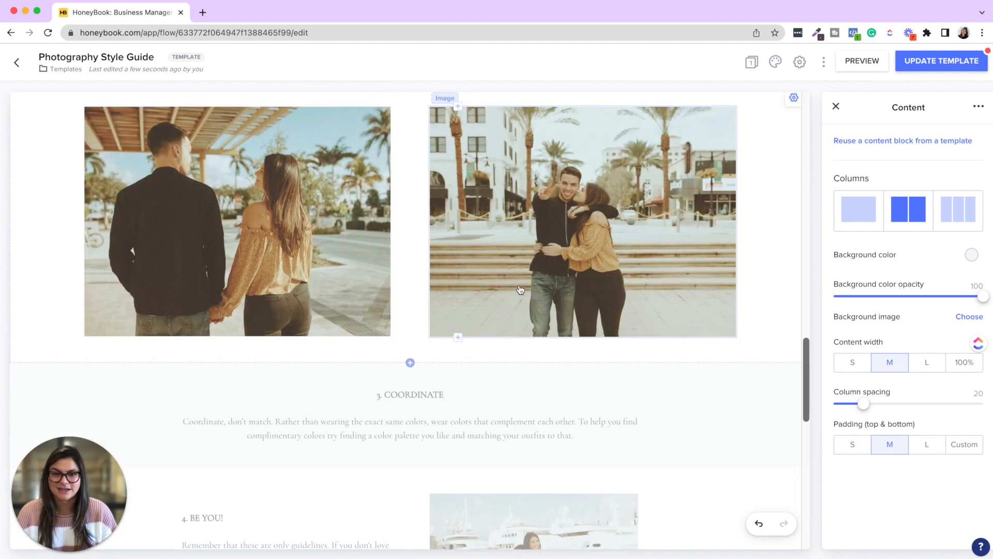
{"action": "left_click", "coordinate": [926, 362]}
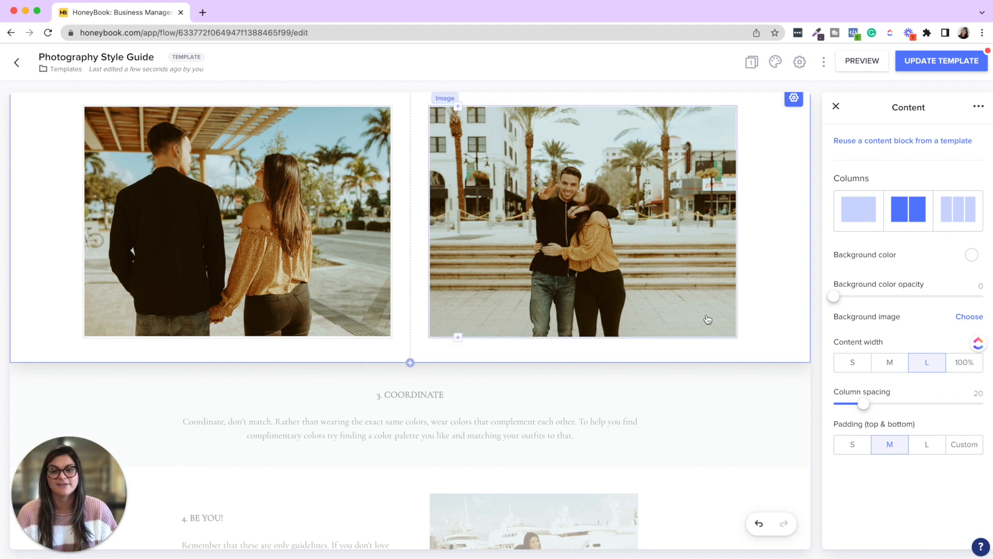
{"action": "scroll", "scroll_direction": "down", "scroll_amount": 3}
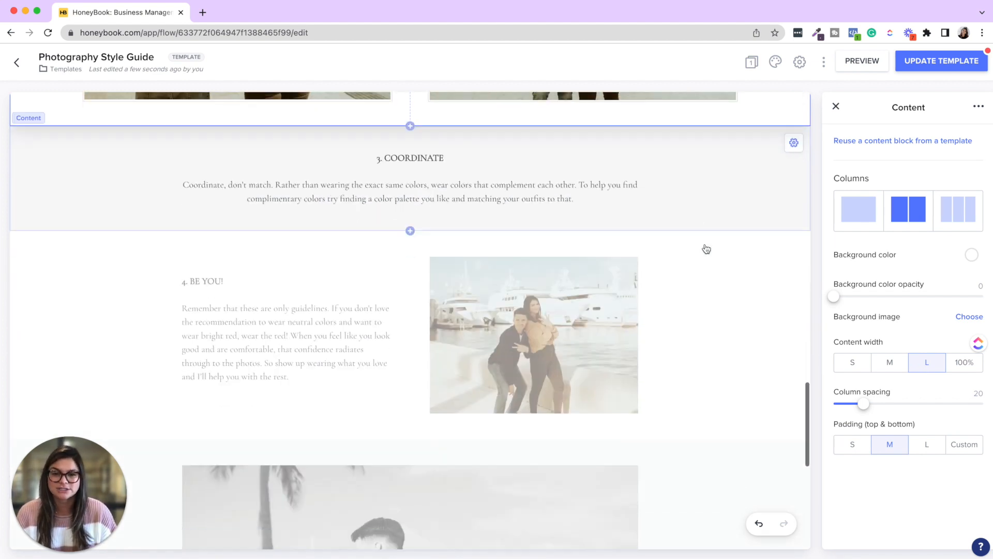
{"action": "scroll", "scroll_direction": "down", "scroll_amount": 3}
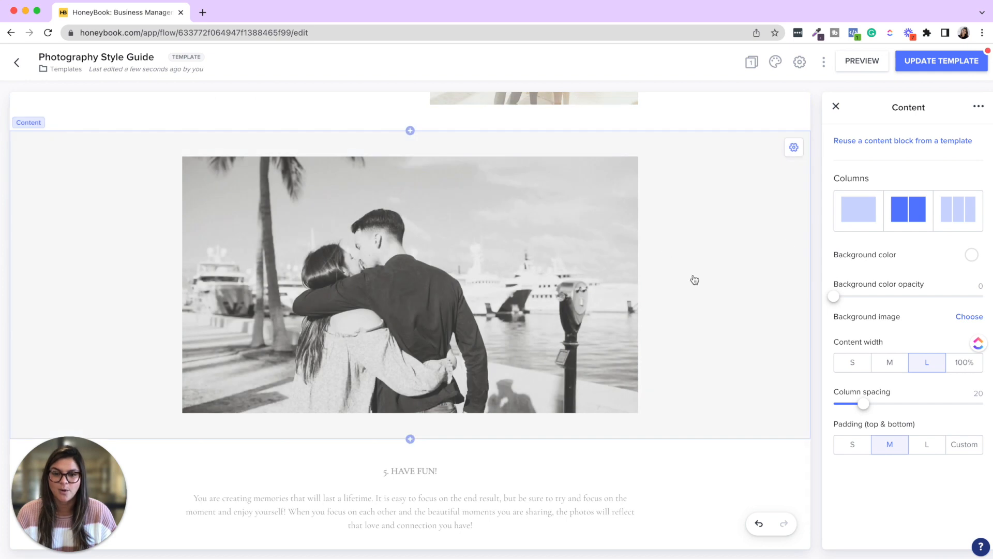
{"action": "scroll", "scroll_direction": "down", "scroll_amount": 3}
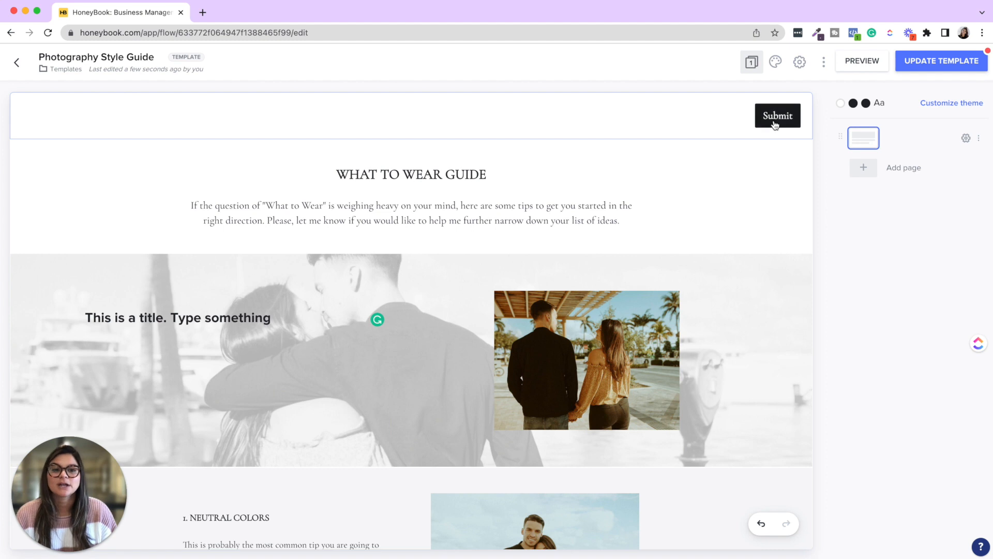
Check the navigation button's text settings, then bring up the file theme customization dialog.
{"action": "left_click", "coordinate": [777, 115]}
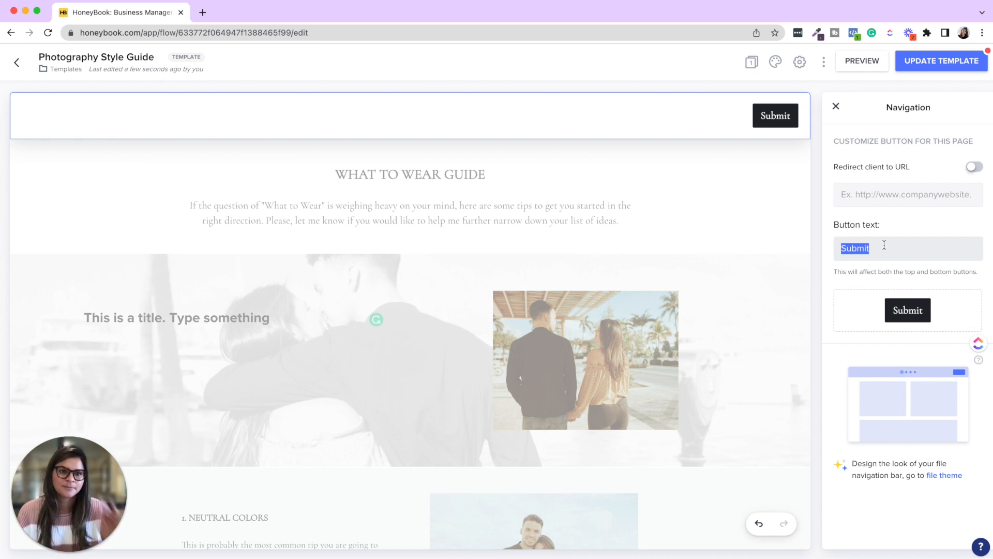
{"action": "left_click", "coordinate": [775, 61]}
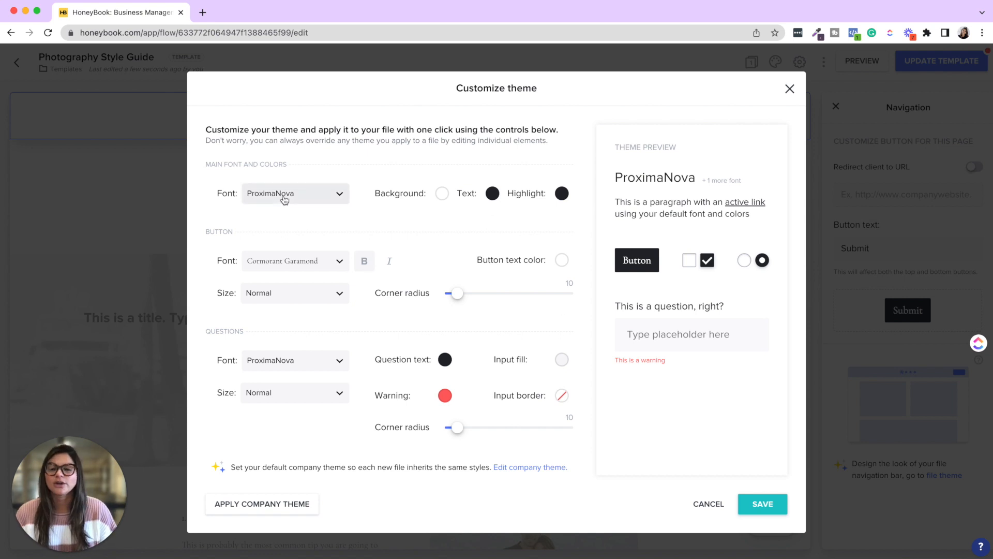
{"action": "mouse_move", "coordinate": [288, 195]}
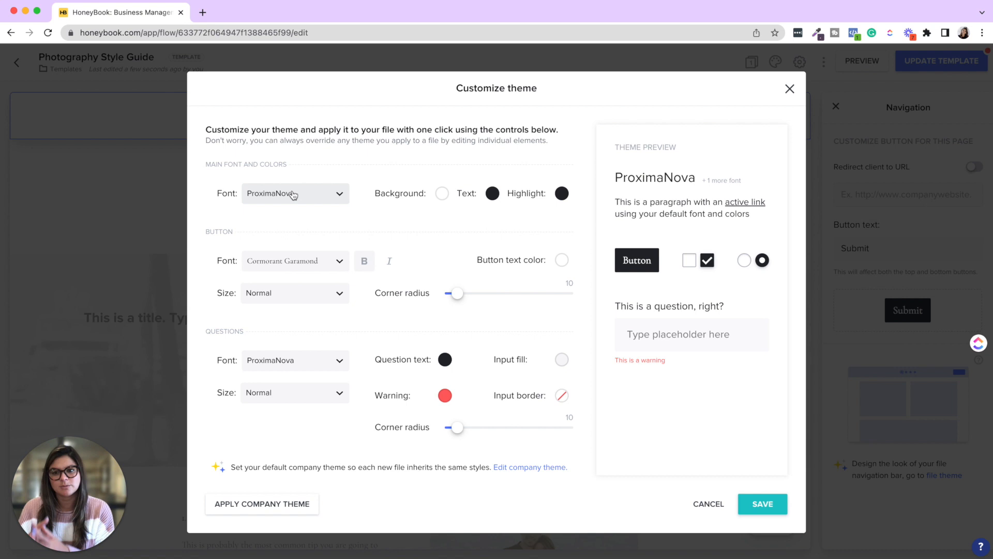
{"action": "mouse_move", "coordinate": [481, 55]}
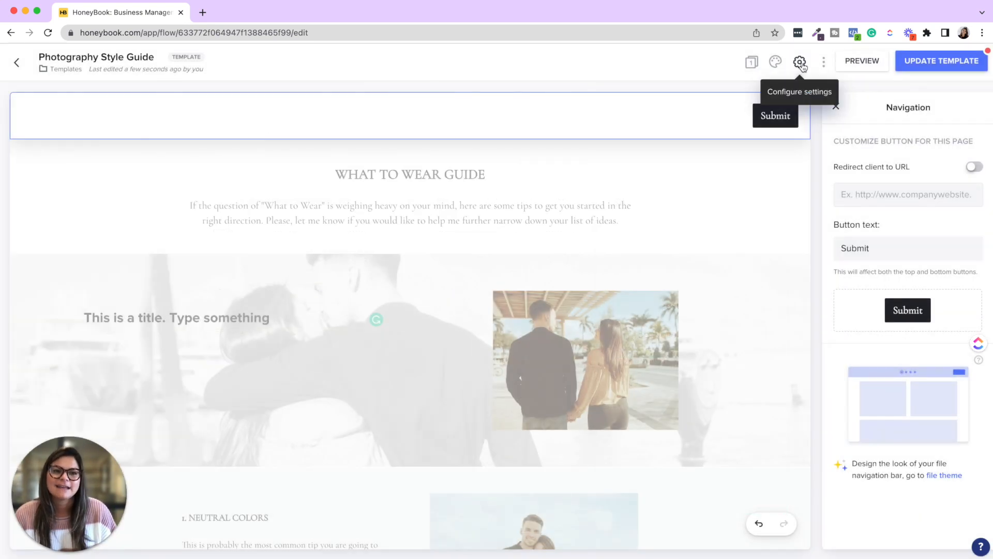
Review the file's configure settings, toggling off the client access code requirement.
{"action": "left_click", "coordinate": [800, 61]}
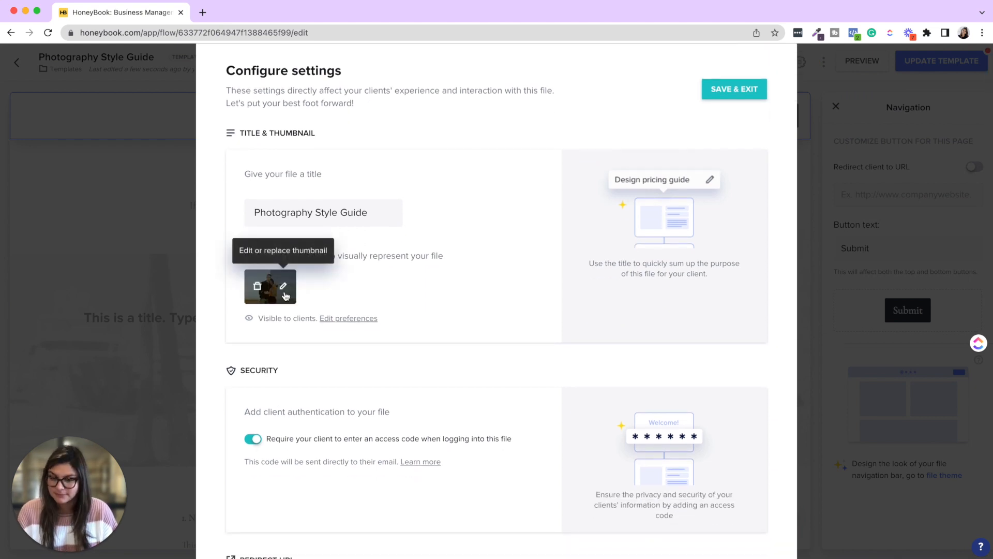
{"action": "scroll", "scroll_direction": "down", "scroll_amount": 3}
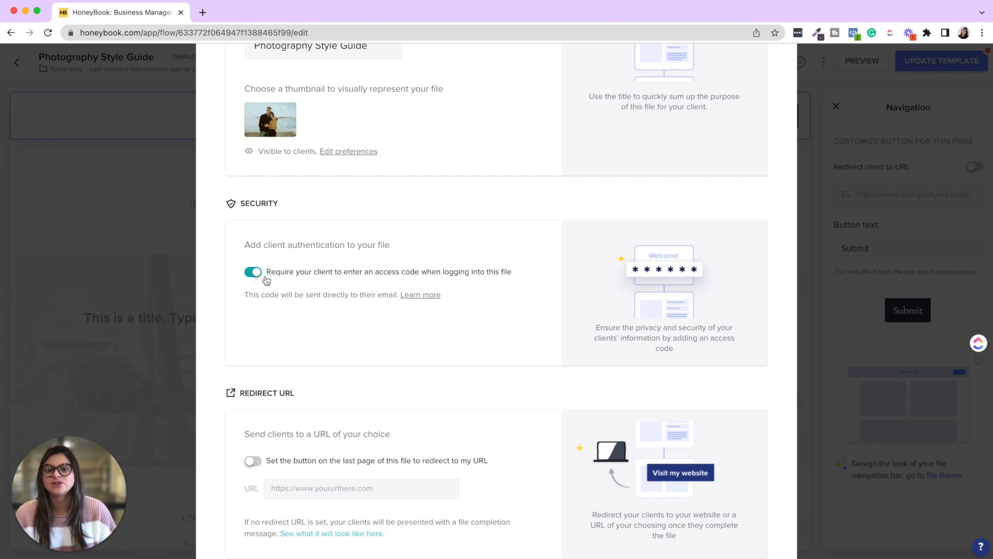
{"action": "left_click", "coordinate": [252, 271]}
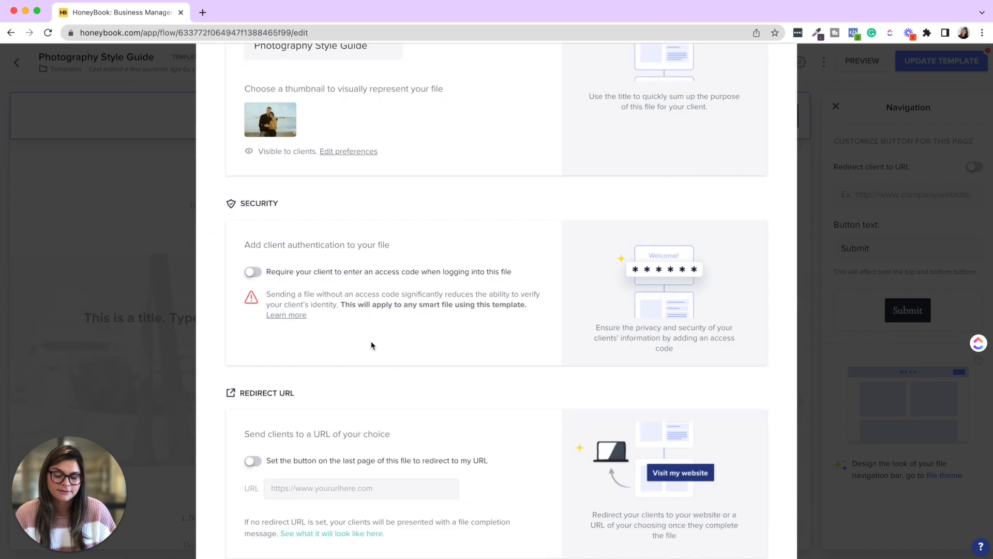
{"action": "scroll", "scroll_direction": "down", "scroll_amount": 3}
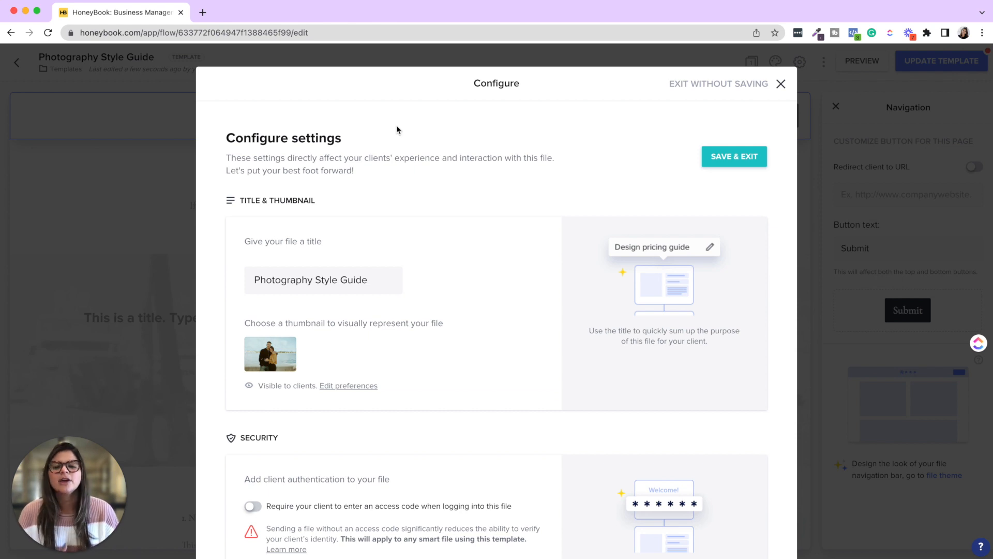
{"action": "scroll", "scroll_direction": "down", "scroll_amount": 3}
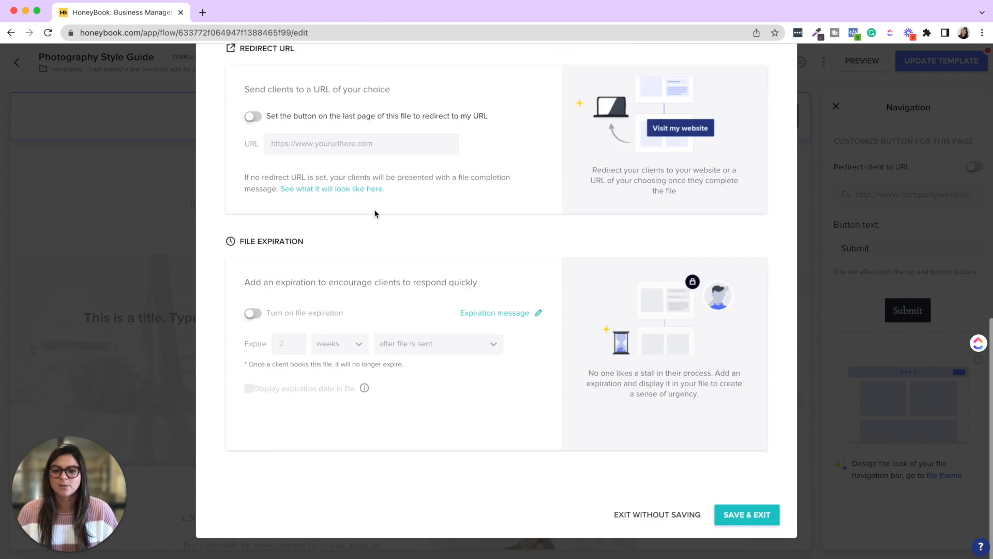
{"action": "scroll", "scroll_direction": "up", "scroll_amount": 3}
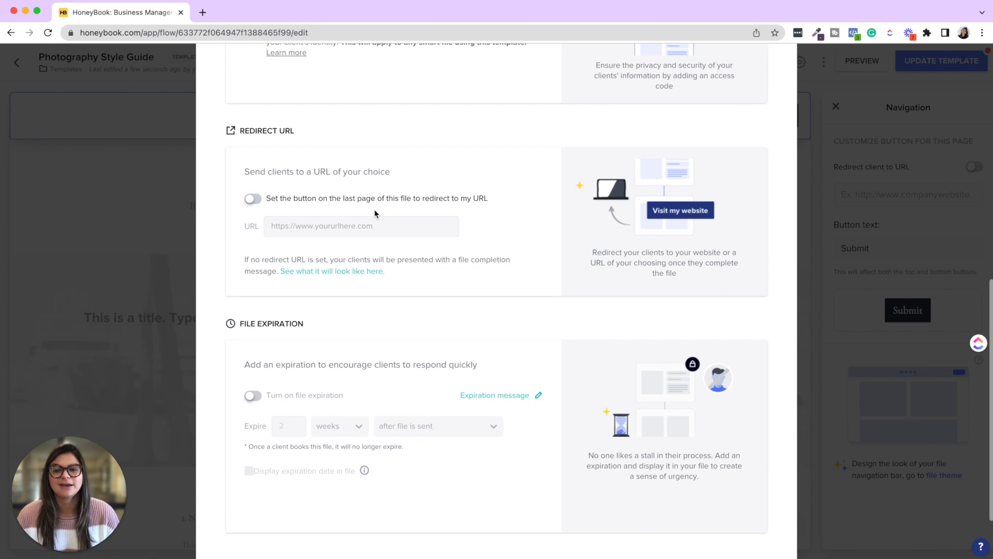
{"action": "mouse_move", "coordinate": [430, 417]}
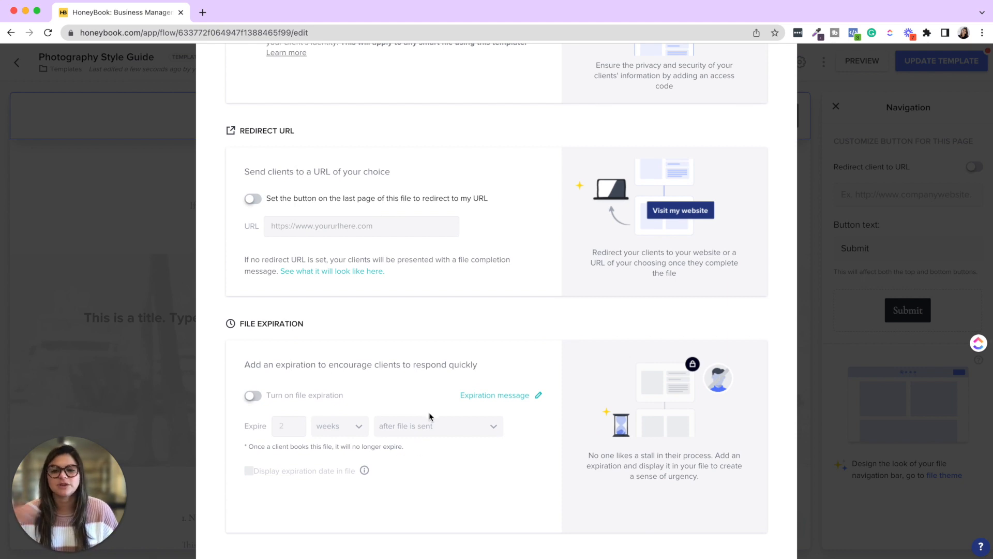
{"action": "scroll", "scroll_direction": "up", "scroll_amount": 3}
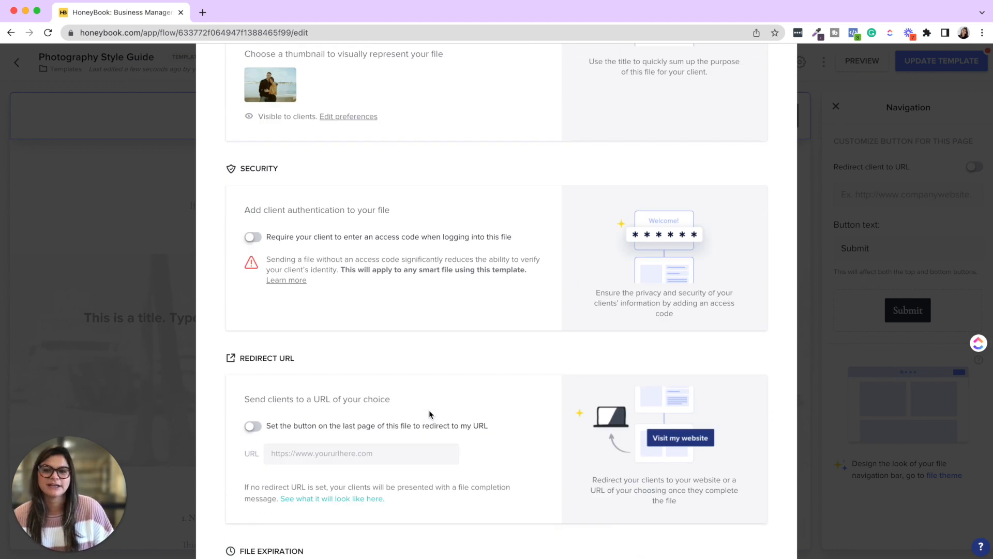
{"action": "scroll", "scroll_direction": "up", "scroll_amount": 3}
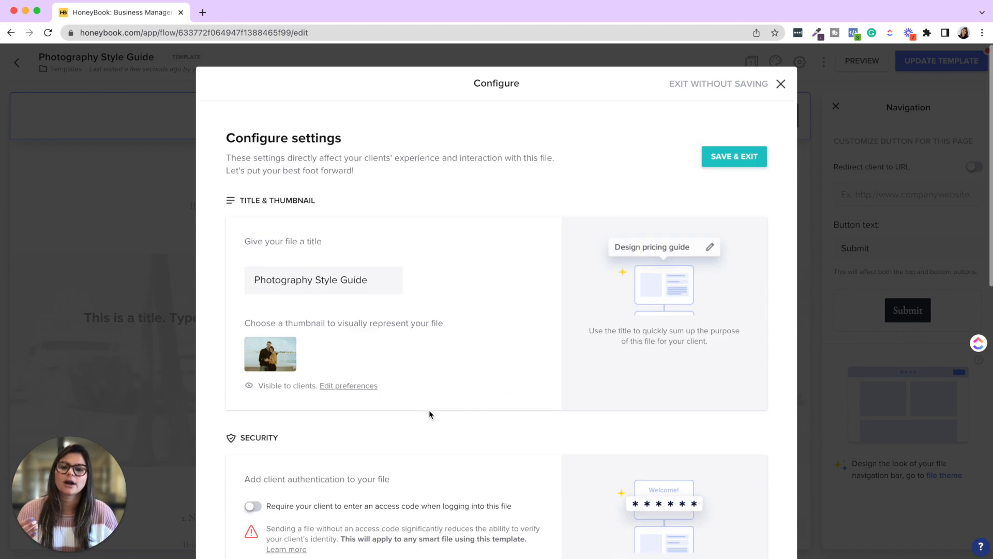
Exit the configure settings without saving and confirm discarding the changes.
{"action": "left_click", "coordinate": [718, 84]}
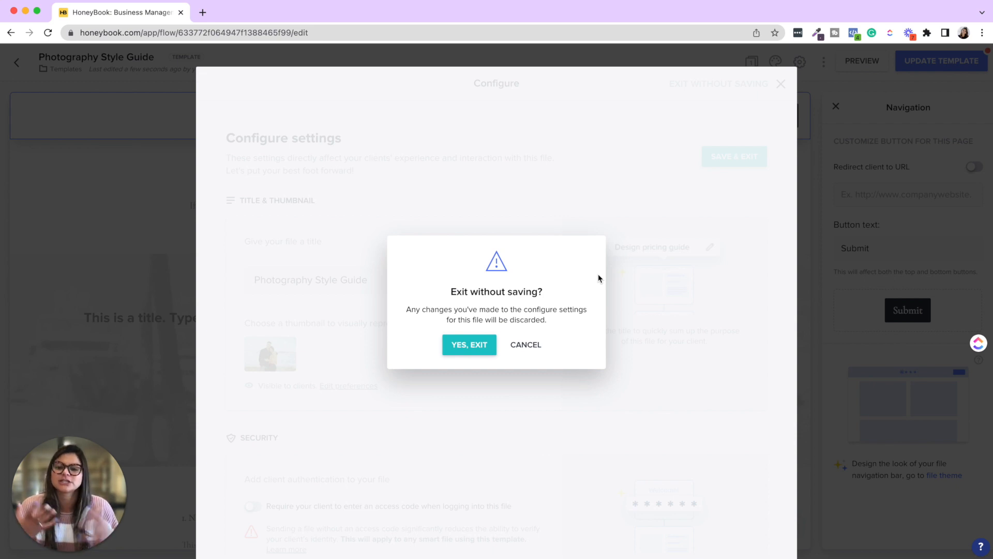
{"action": "mouse_move", "coordinate": [592, 188]}
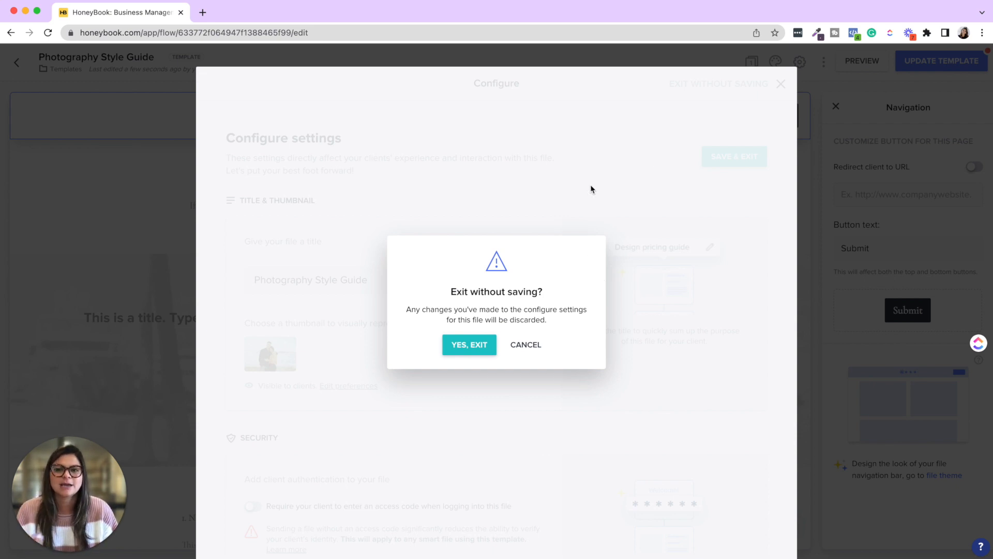
{"action": "left_click", "coordinate": [469, 344]}
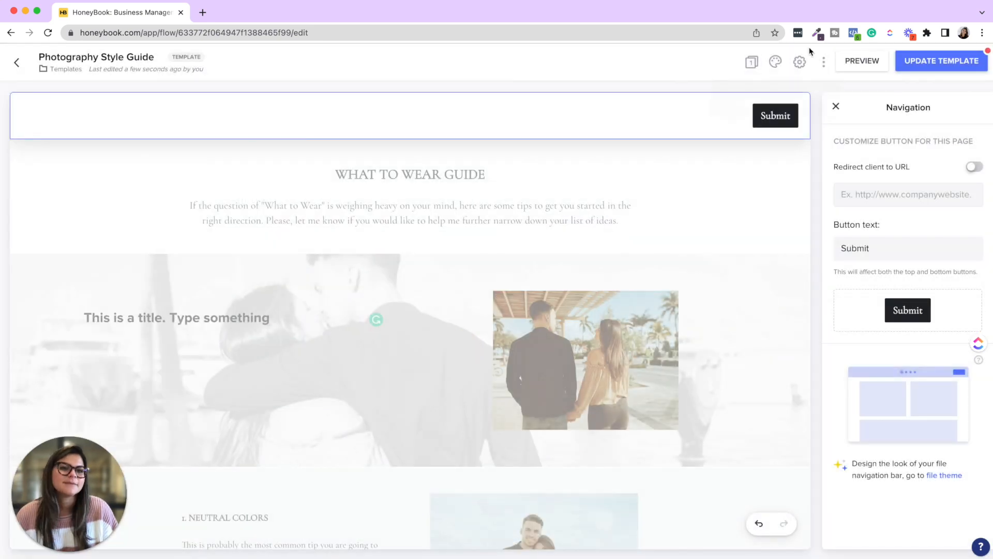
Set the client email's button text to 'Style Guide' via Edit email settings and save.
{"action": "left_click", "coordinate": [825, 61]}
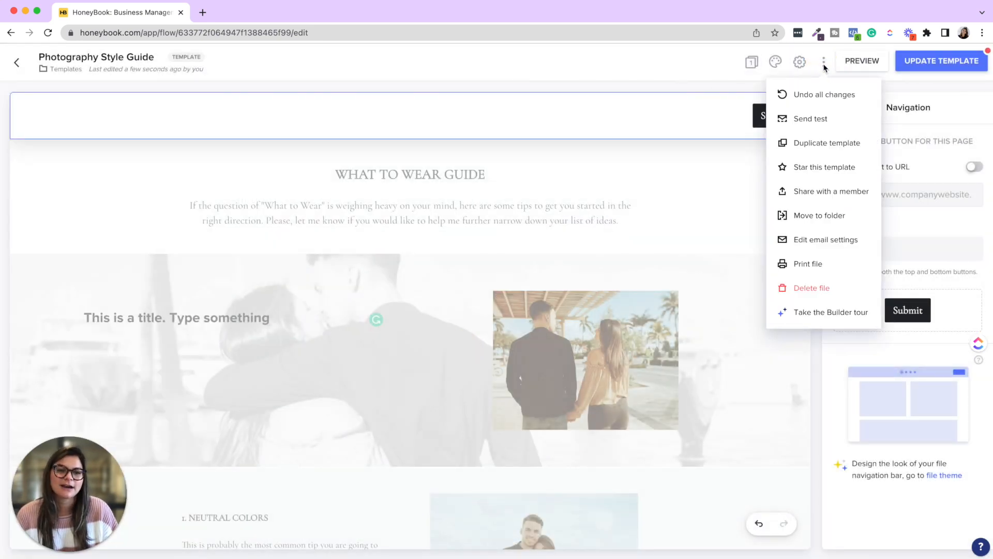
{"action": "mouse_move", "coordinate": [825, 239]}
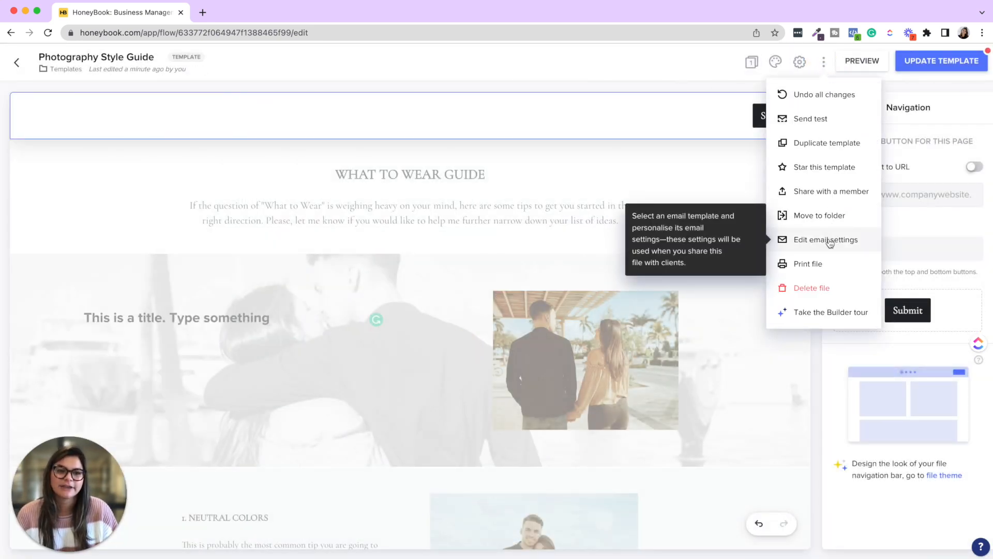
{"action": "left_click", "coordinate": [824, 239]}
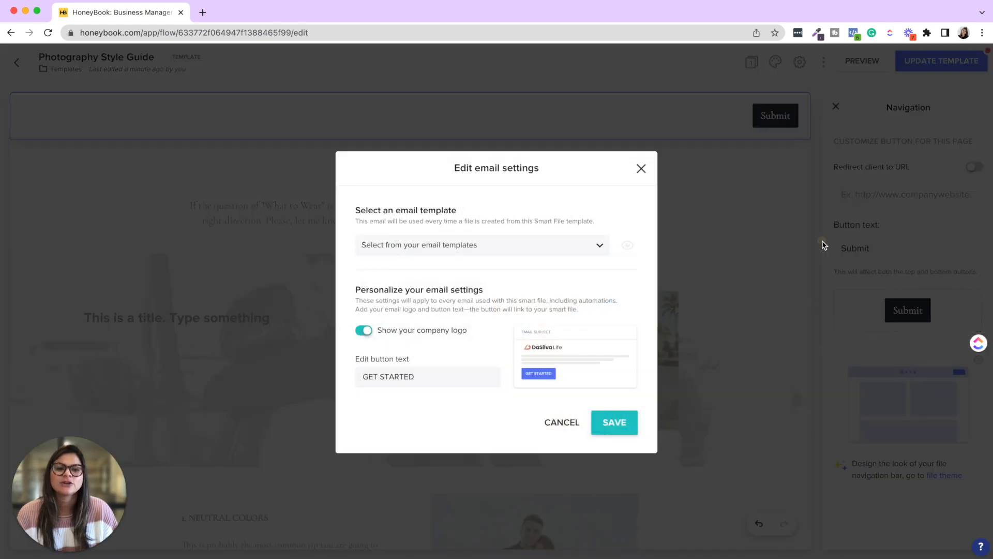
{"action": "left_click", "coordinate": [427, 377]}
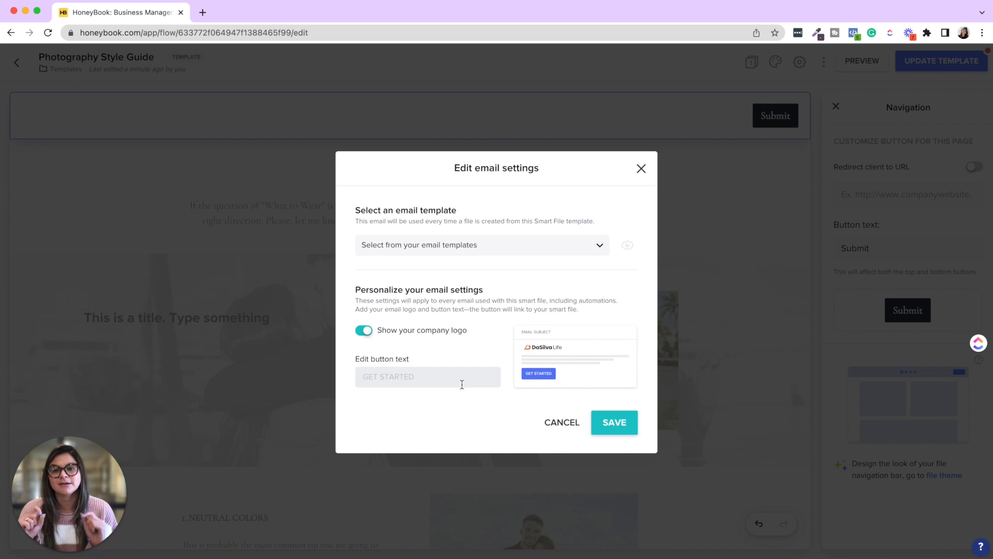
{"action": "type", "text": "Style"}
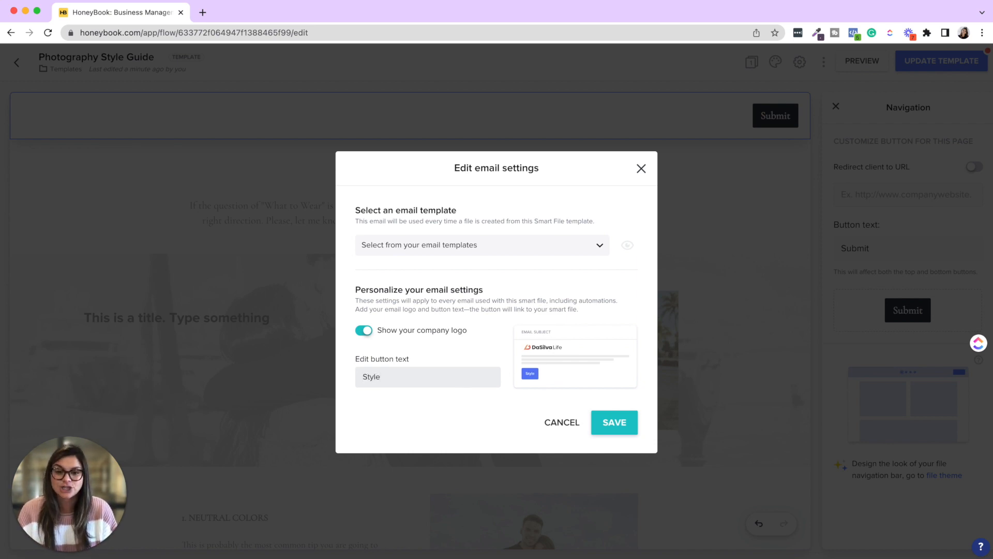
{"action": "type", "text": "Guide"}
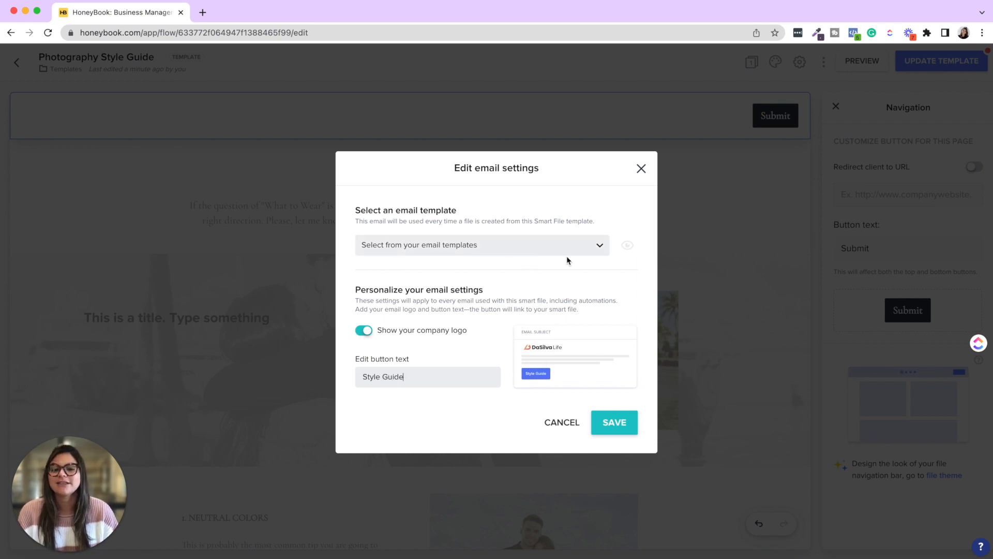
{"action": "left_click", "coordinate": [481, 245]}
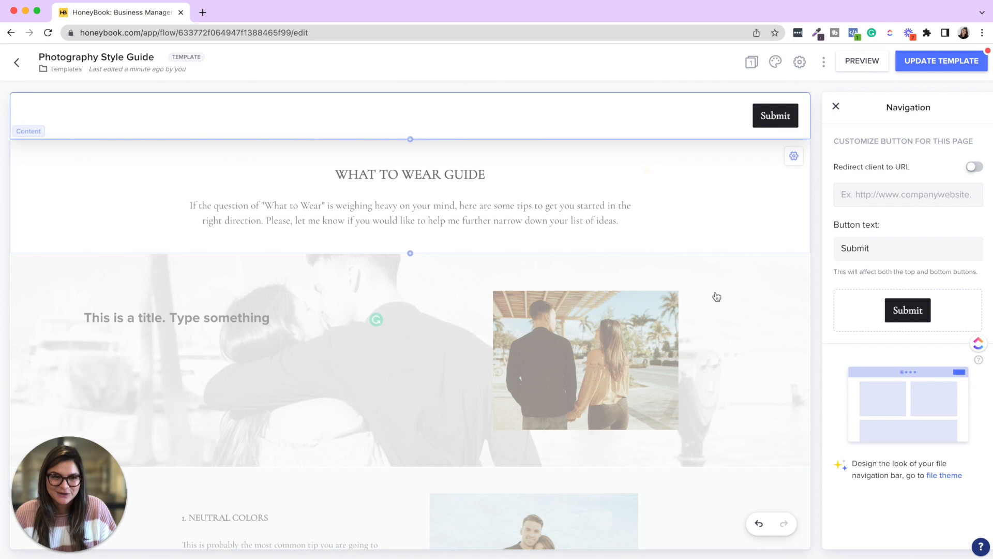
Update the template, then clear the single page's title and save the template again.
{"action": "left_click", "coordinate": [585, 362]}
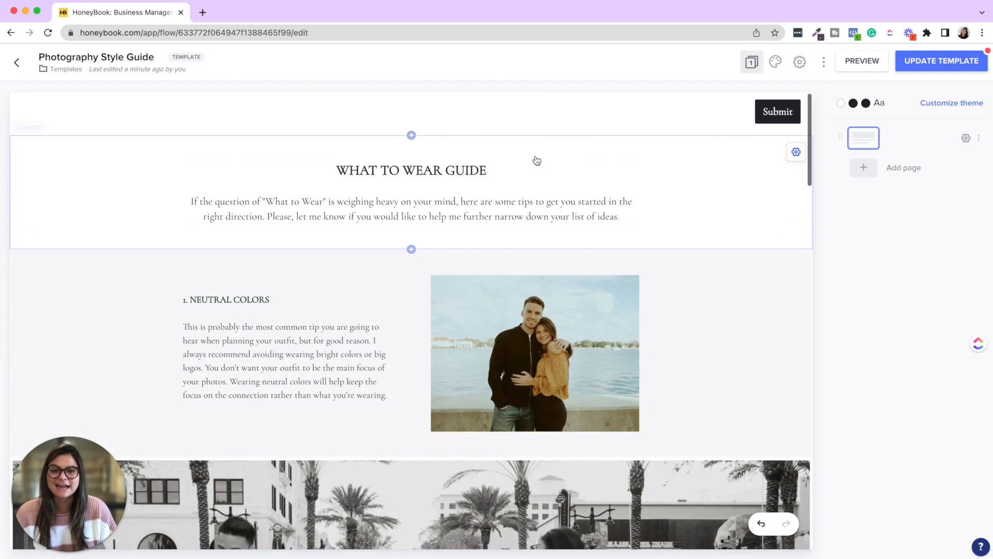
{"action": "left_click", "coordinate": [941, 61]}
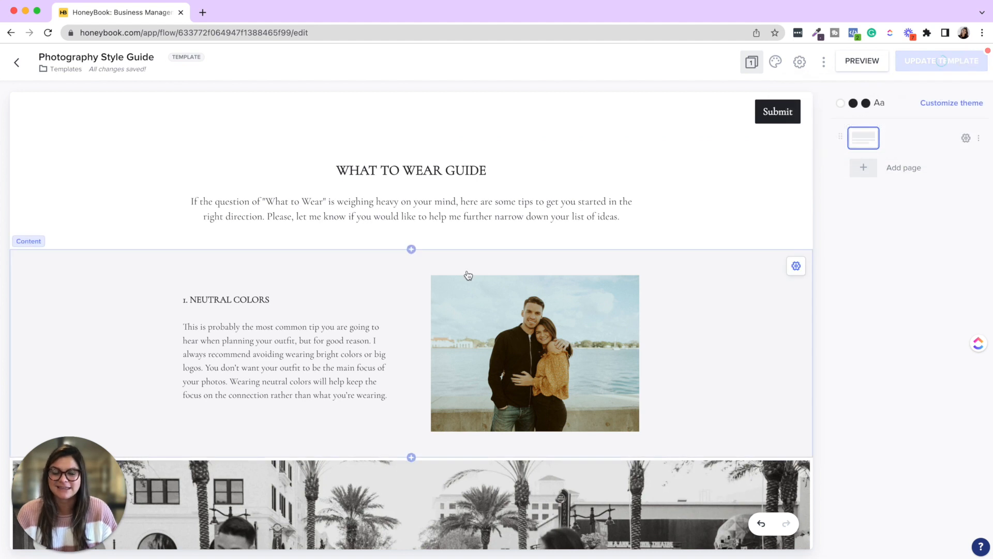
{"action": "left_click", "coordinate": [941, 61]}
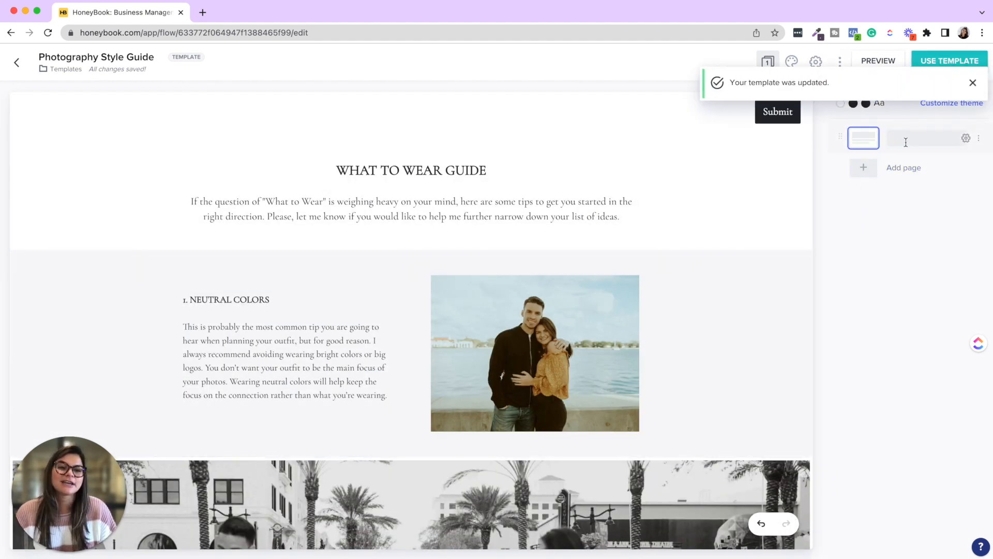
{"action": "left_click", "coordinate": [925, 138]}
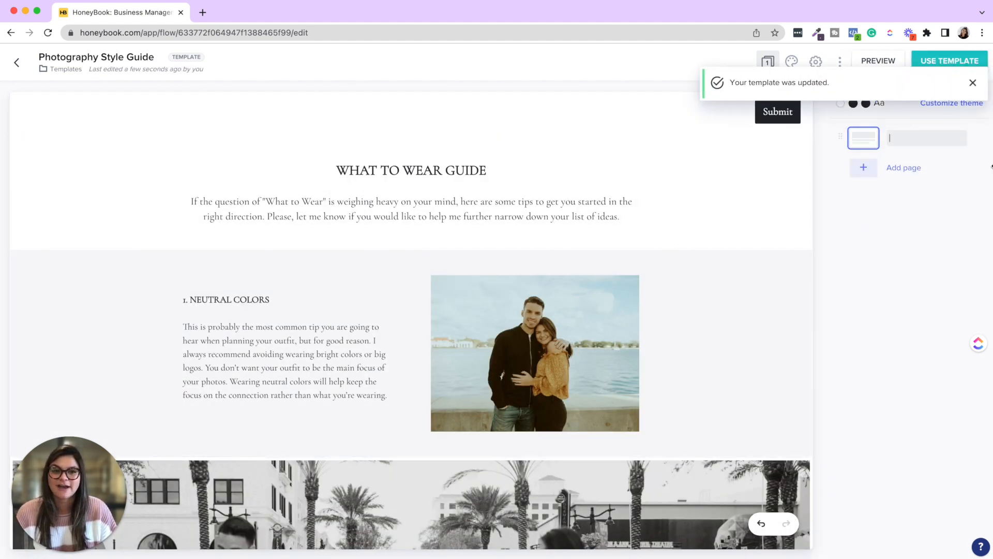
{"action": "type", "text": "Nice to meet you!"}
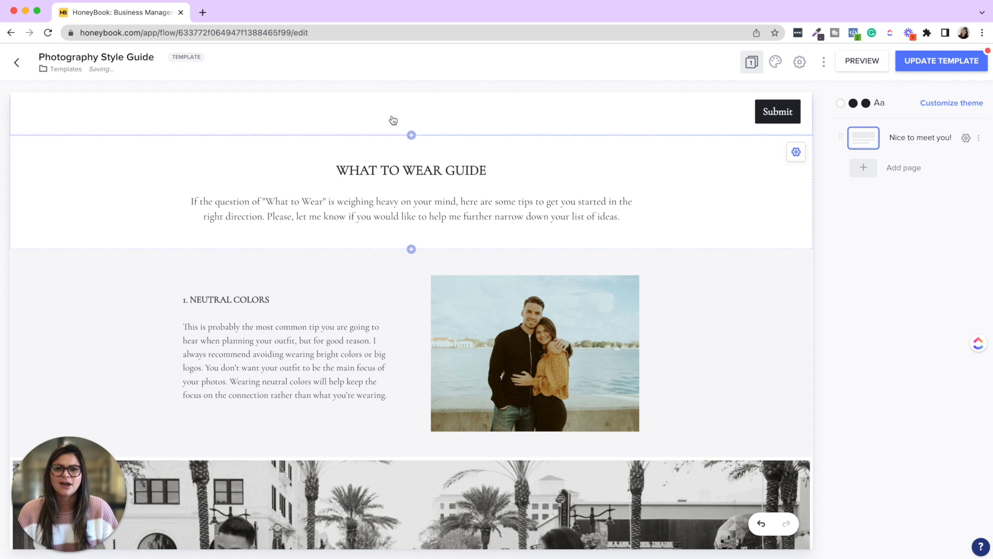
{"action": "double_click", "coordinate": [921, 137]}
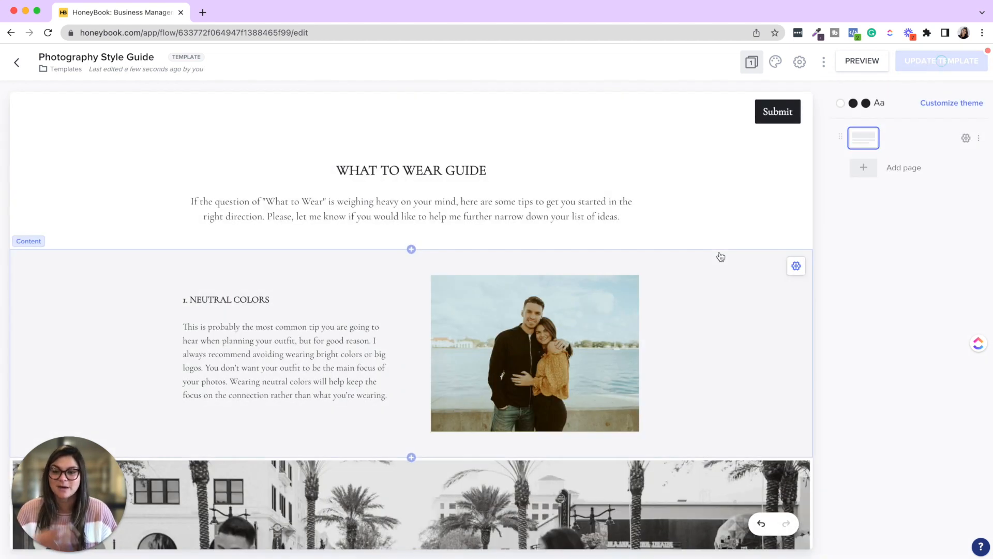
{"action": "left_click", "coordinate": [942, 60]}
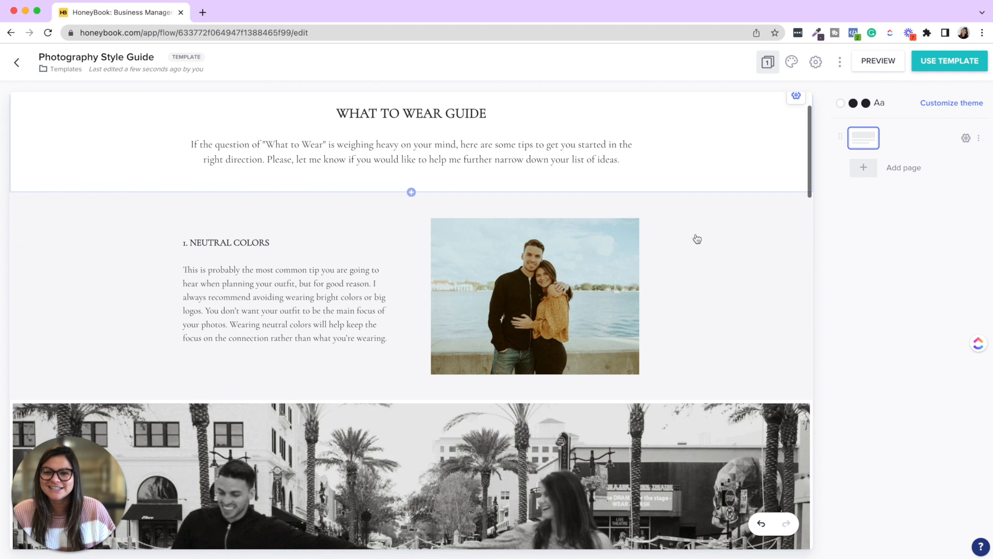
Scroll through the saved style guide down to its final 'Have Fun!' tip.
{"action": "scroll", "scroll_direction": "down", "scroll_amount": 3}
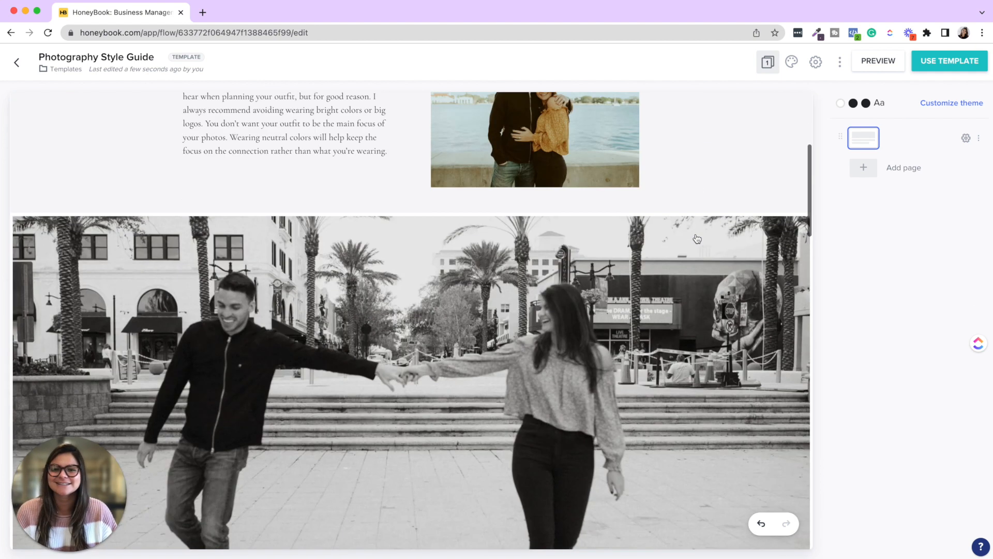
{"action": "scroll", "scroll_direction": "down", "scroll_amount": 3}
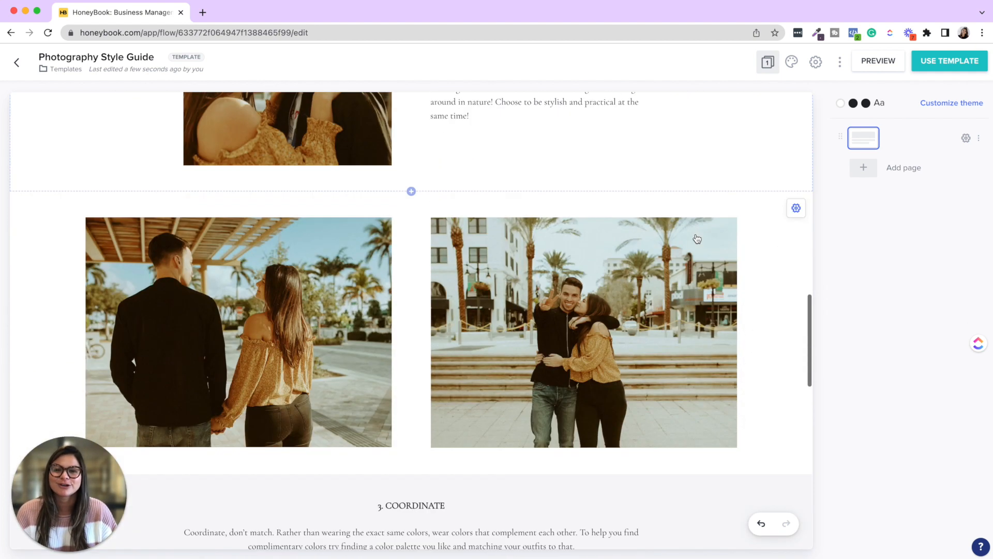
{"action": "scroll", "scroll_direction": "down", "scroll_amount": 3}
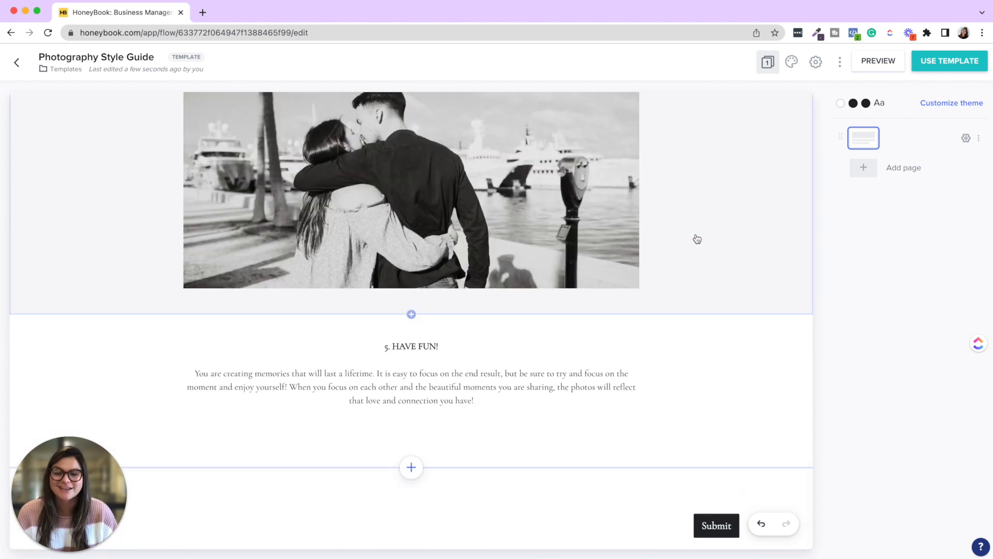
{"action": "mouse_move", "coordinate": [24, 135]}
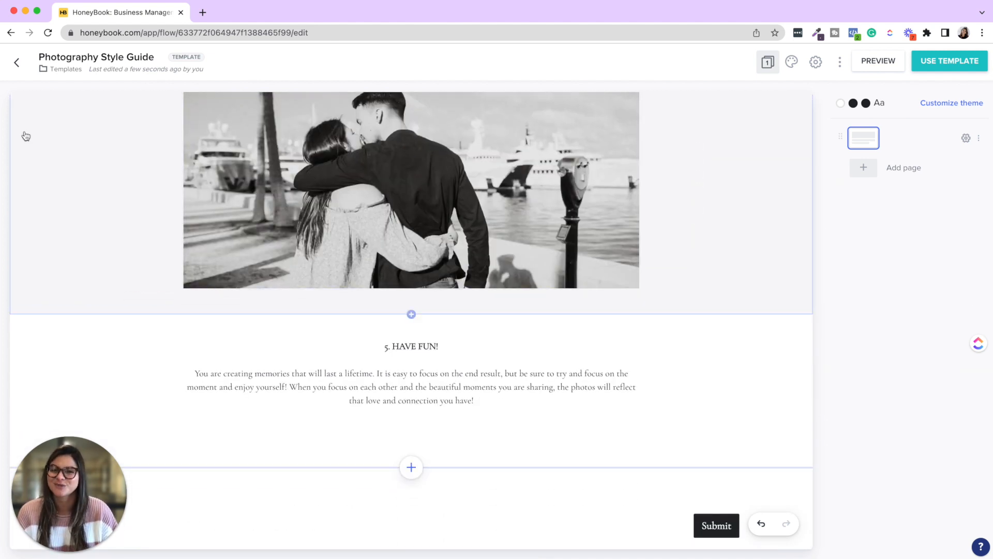